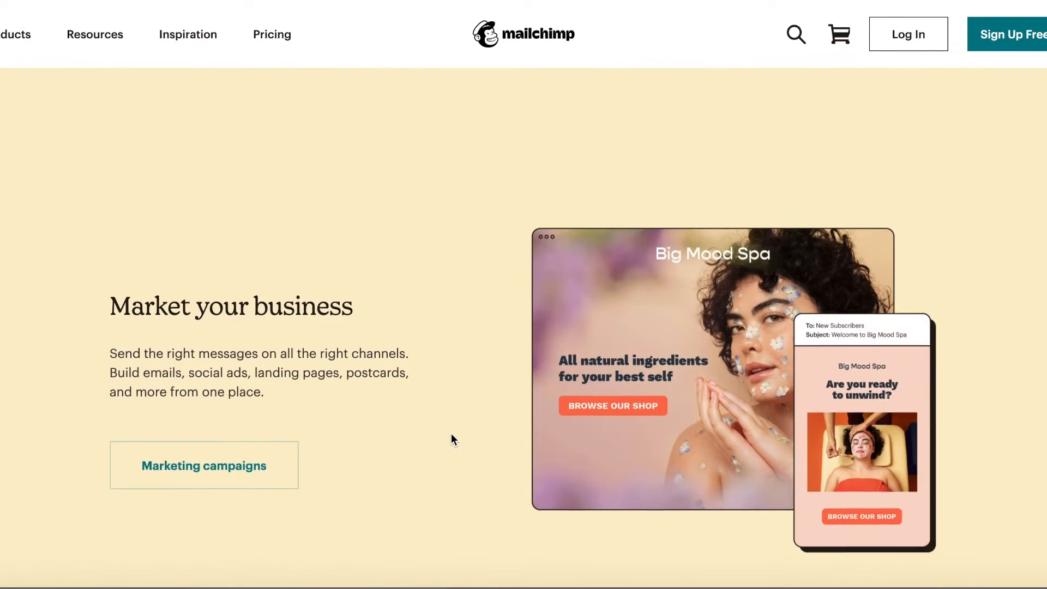
# Step: Scroll down the Mailchimp homepage before logging in
pyautogui.scroll(-3)
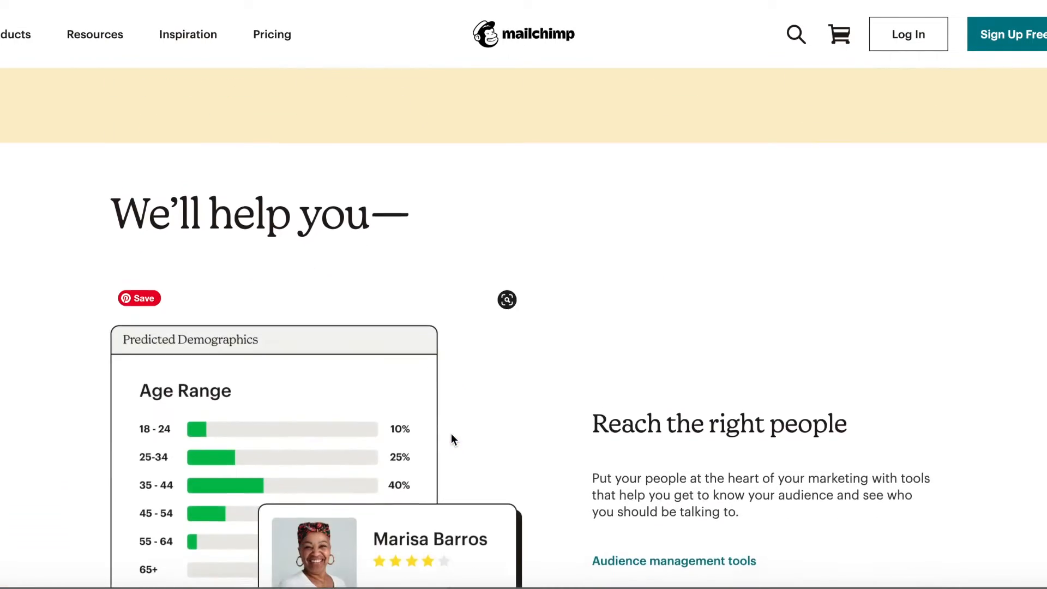
pyautogui.scroll(-3)
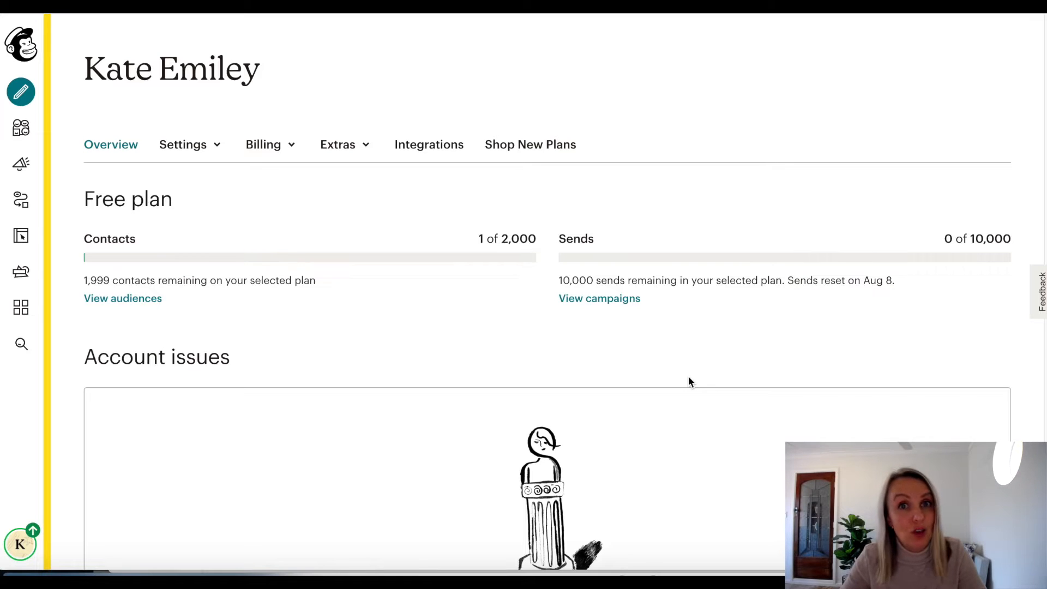
pyautogui.moveTo(26, 180)
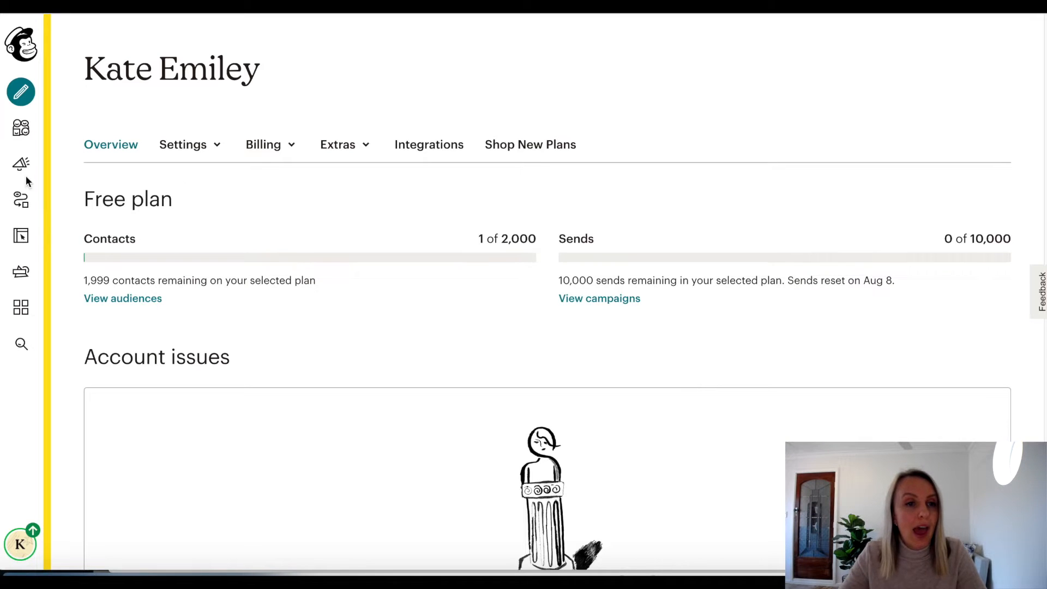
pyautogui.moveTo(20, 200)
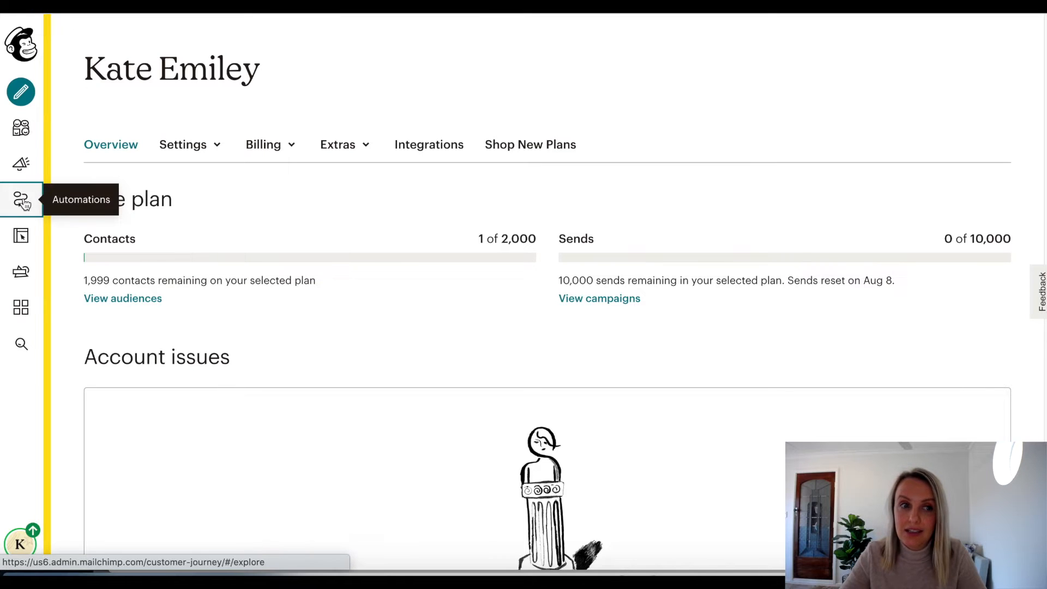
# Step: Start creating a Classic Automation from the Automations area
pyautogui.click(21, 200)
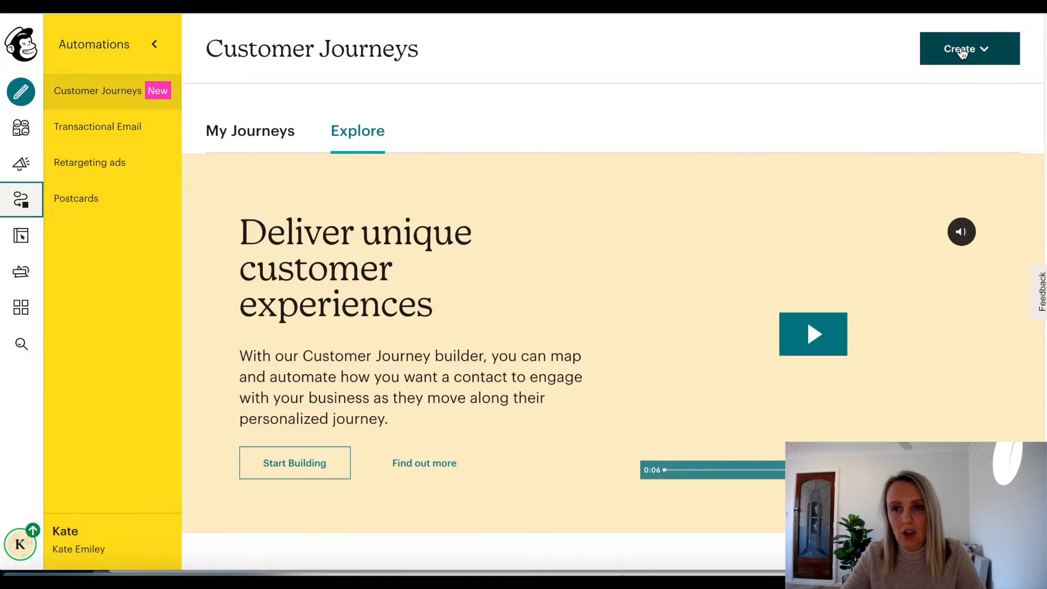
pyautogui.click(962, 48)
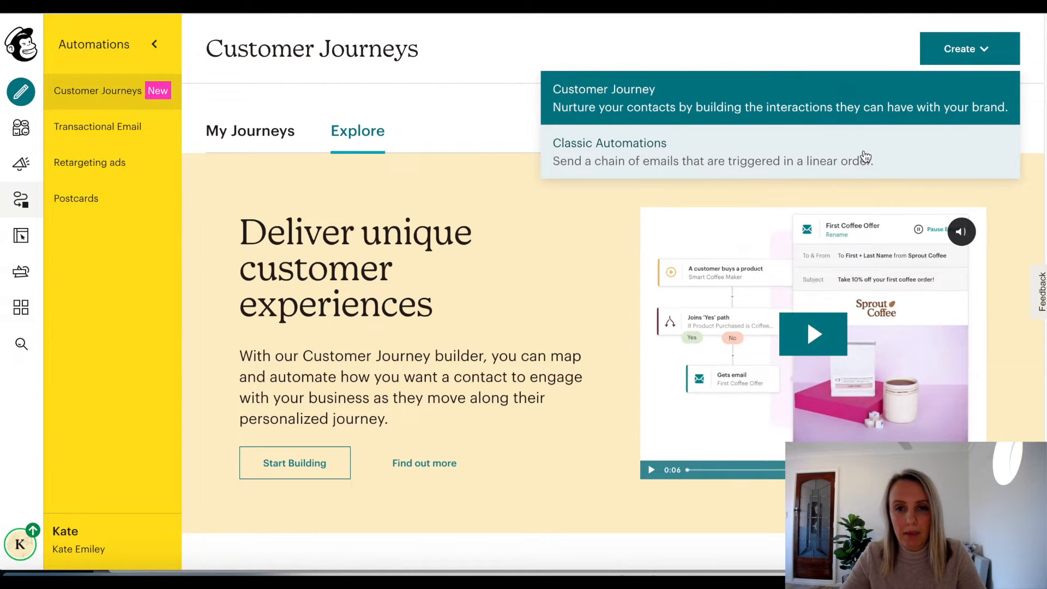
pyautogui.click(610, 142)
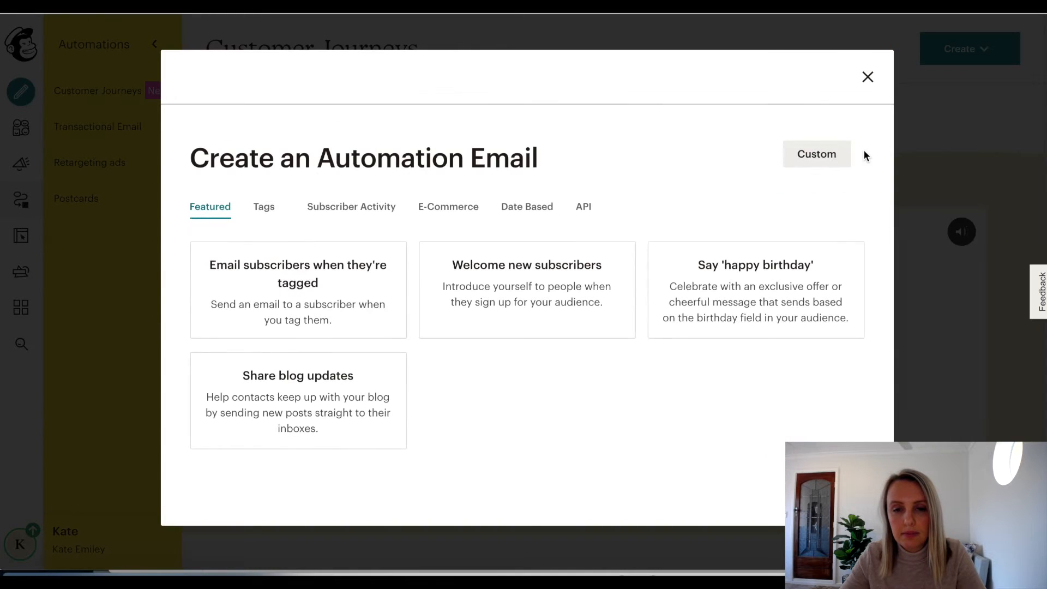
pyautogui.moveTo(497, 288)
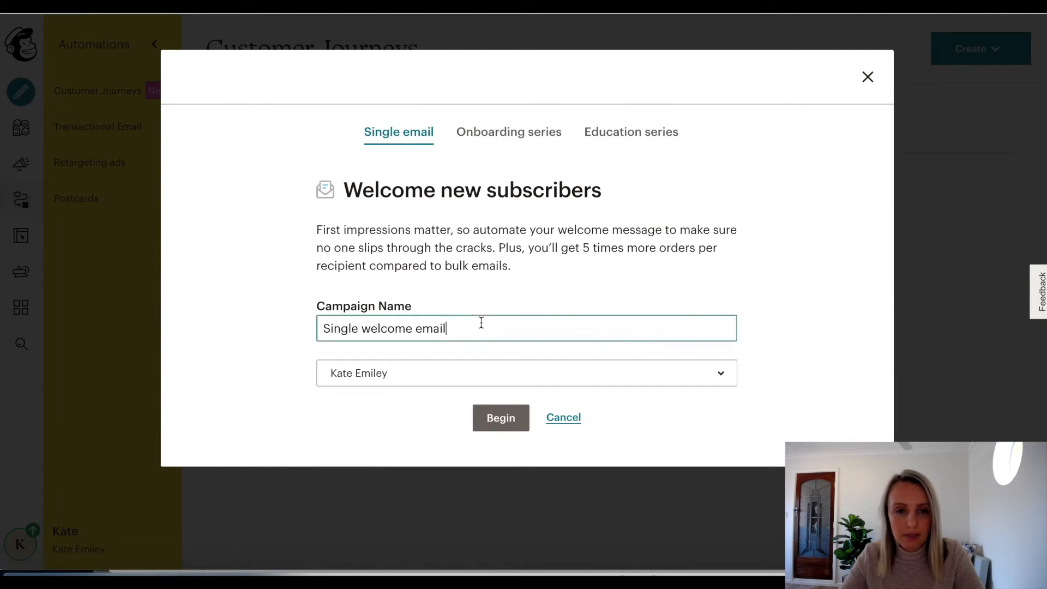
# Step: Name the welcome-new-subscribers automation 'Welcome Email' and begin building it
pyautogui.write('Welco')
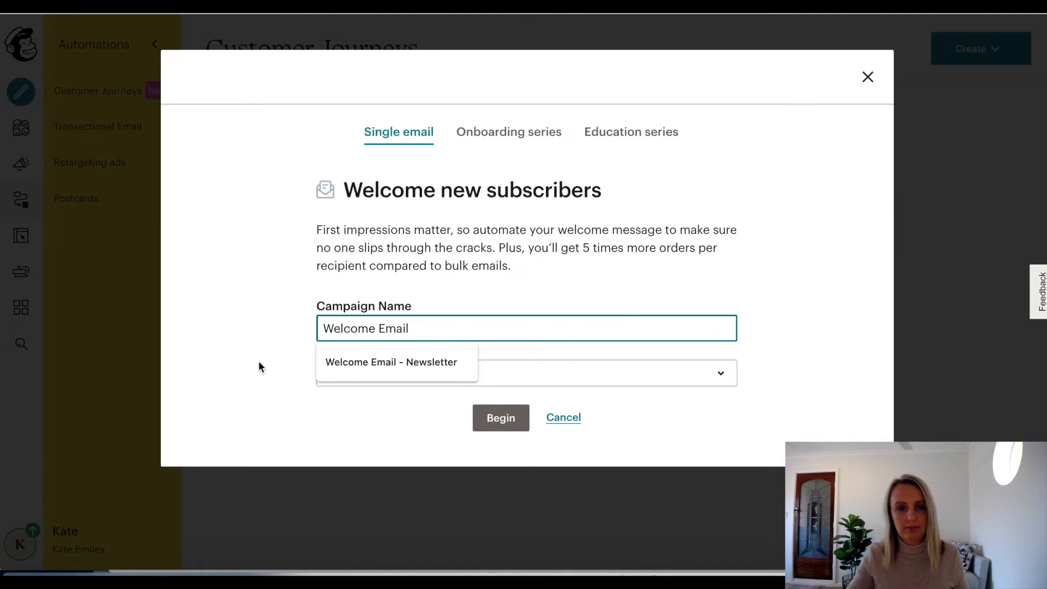
pyautogui.click(501, 417)
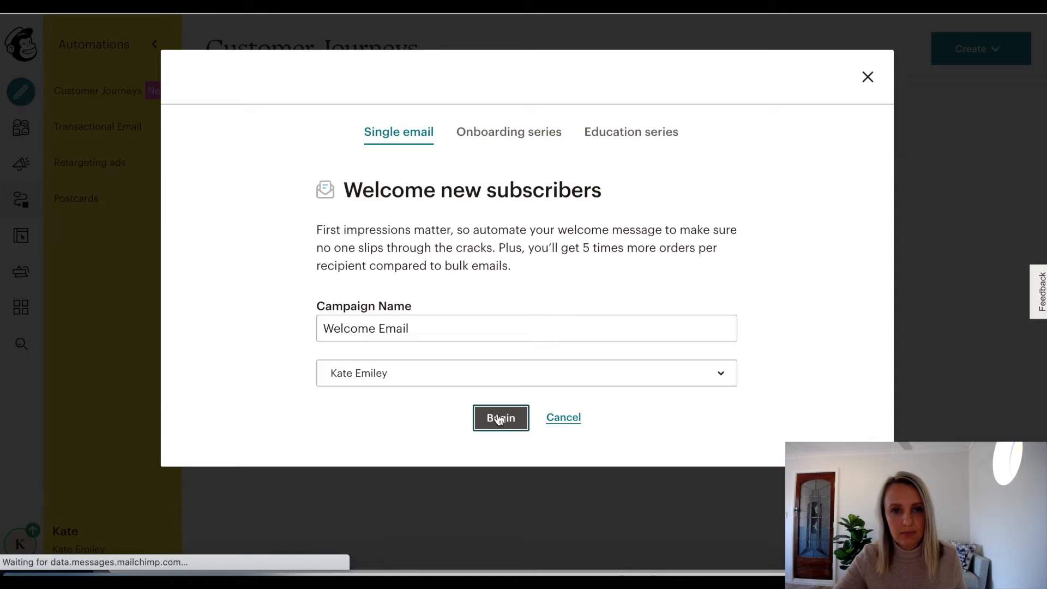
pyautogui.click(501, 418)
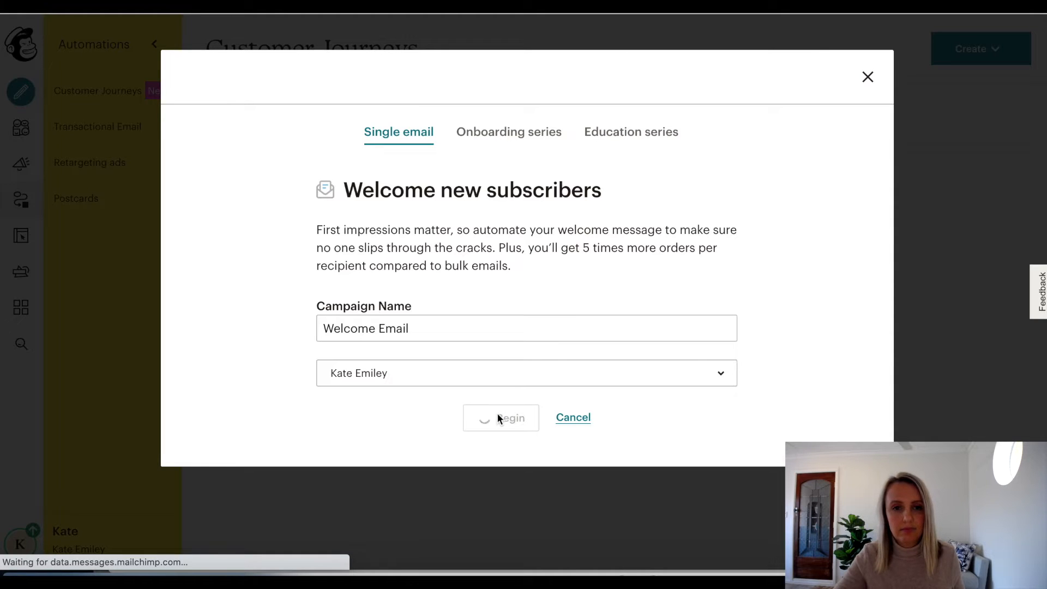
pyautogui.click(500, 417)
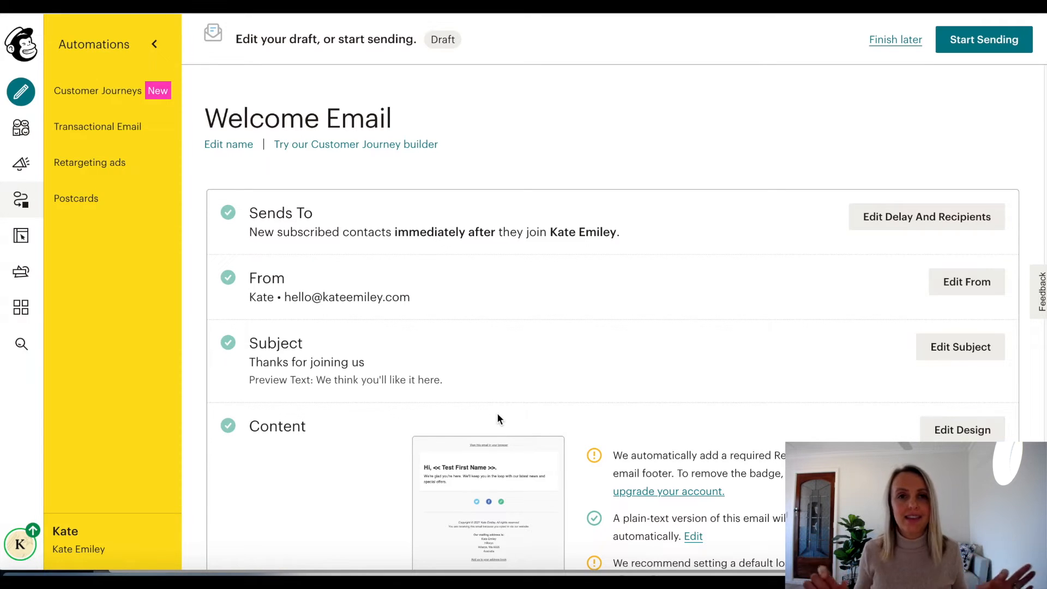
pyautogui.moveTo(604, 142)
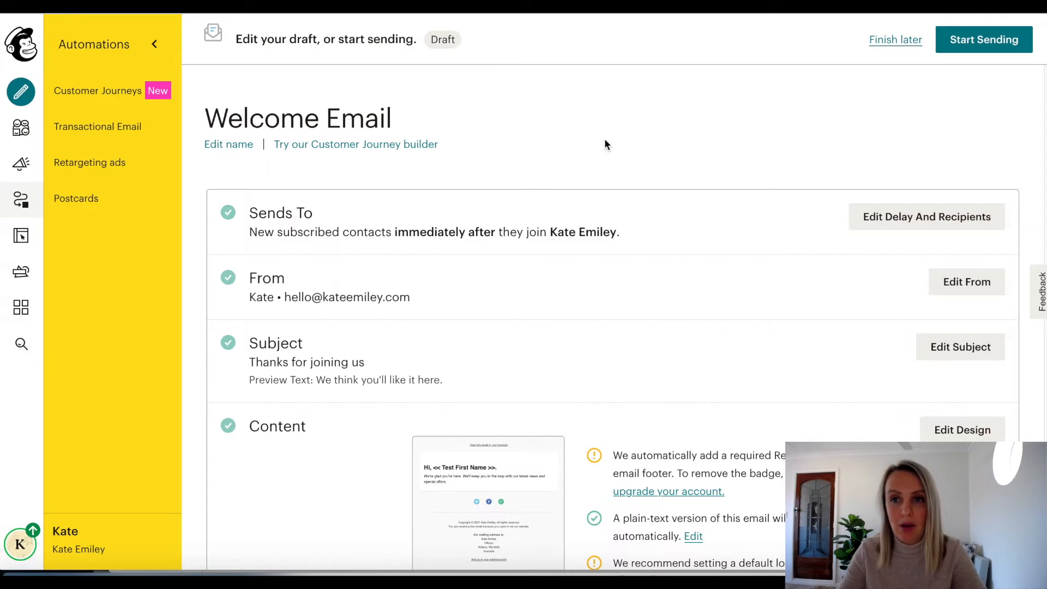
pyautogui.moveTo(875, 227)
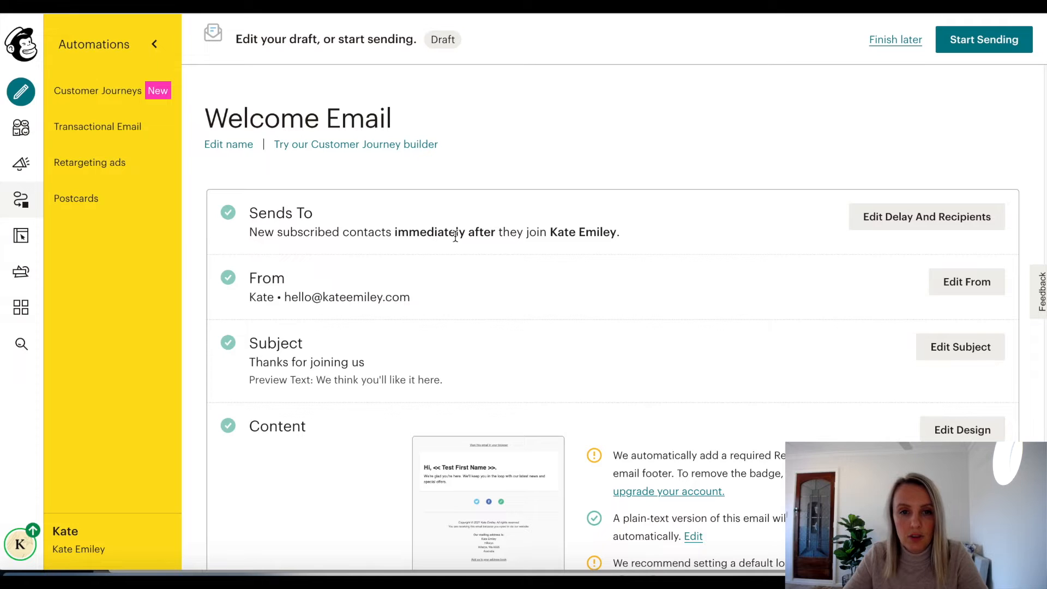
# Step: Keep the sending delay set to Immediately after subscribers join and save it
pyautogui.click(927, 216)
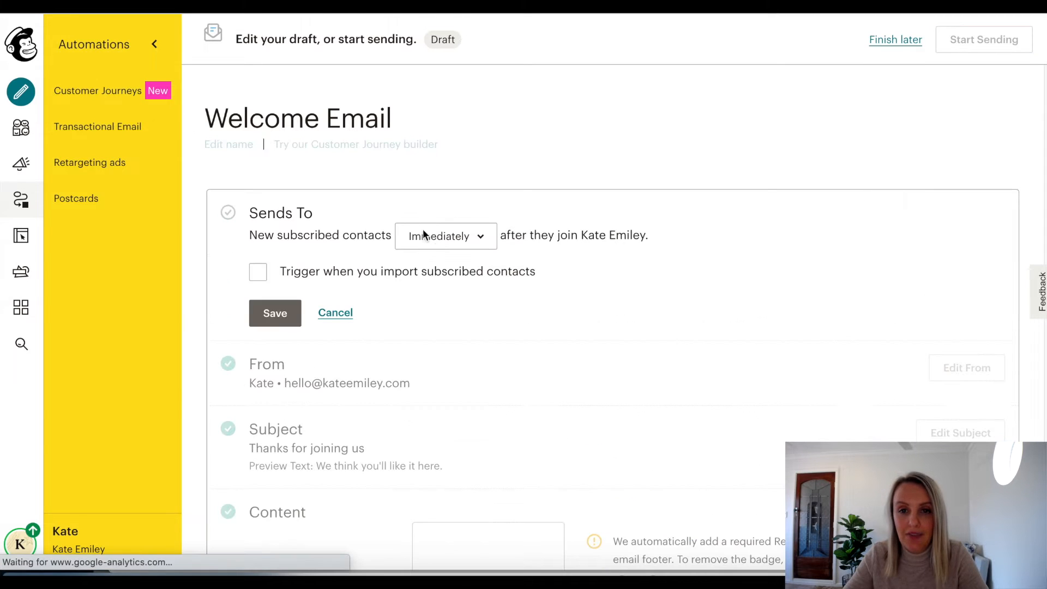
pyautogui.click(444, 235)
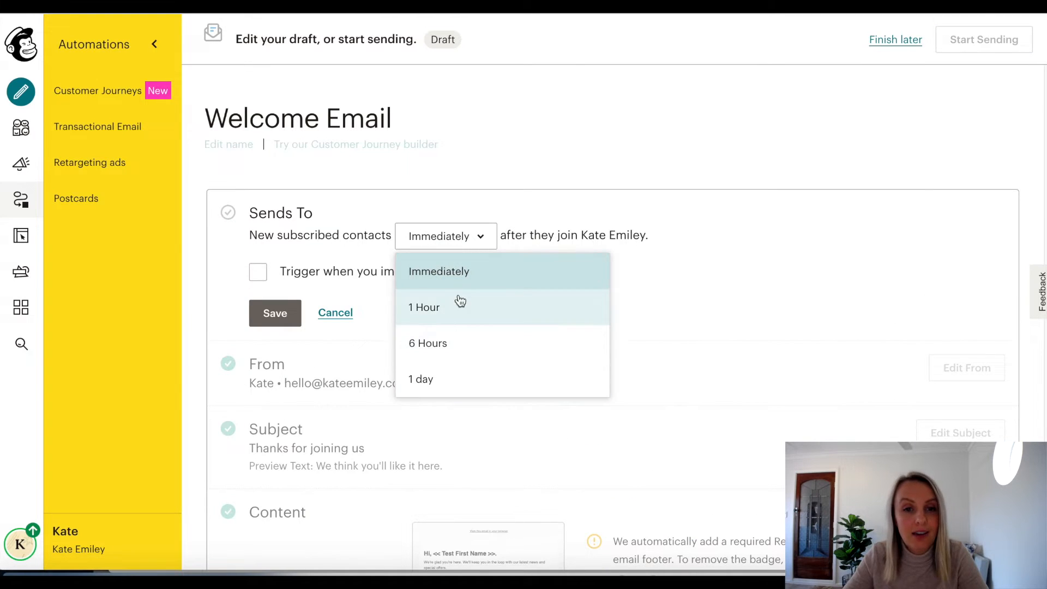
pyautogui.moveTo(475, 236)
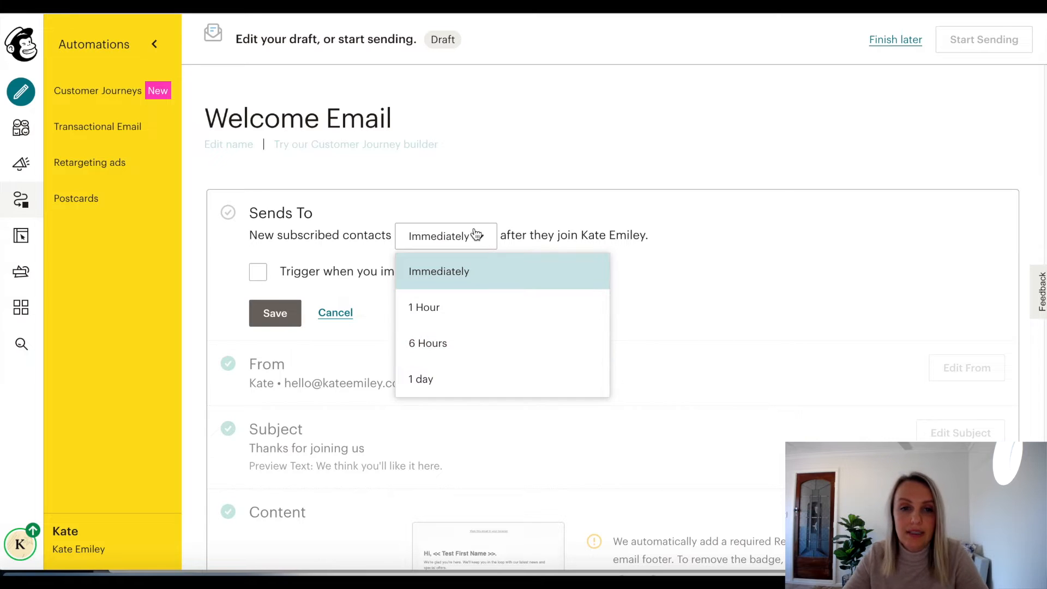
pyautogui.click(439, 270)
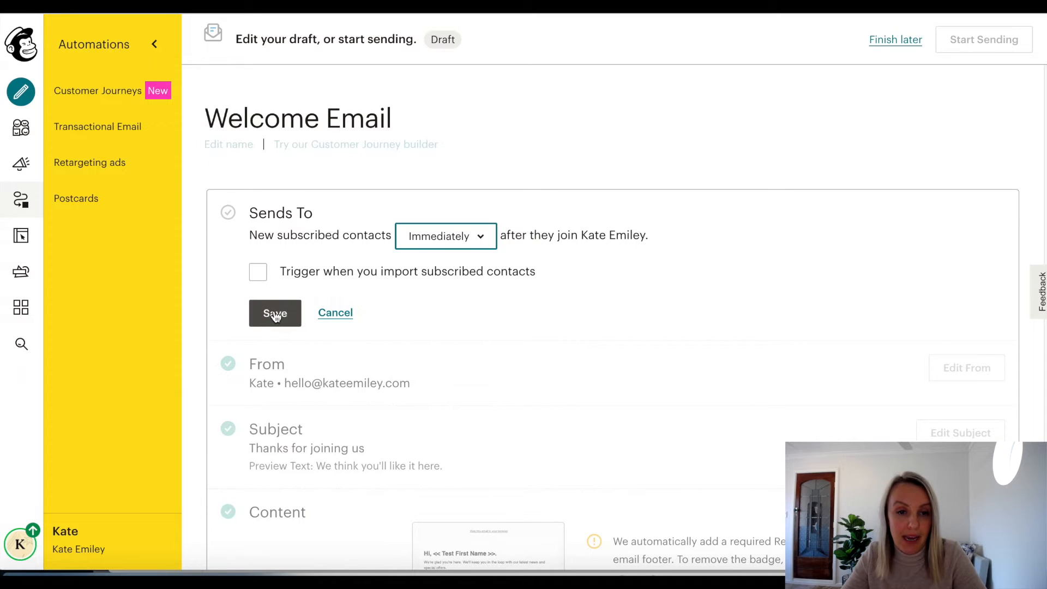
pyautogui.click(275, 313)
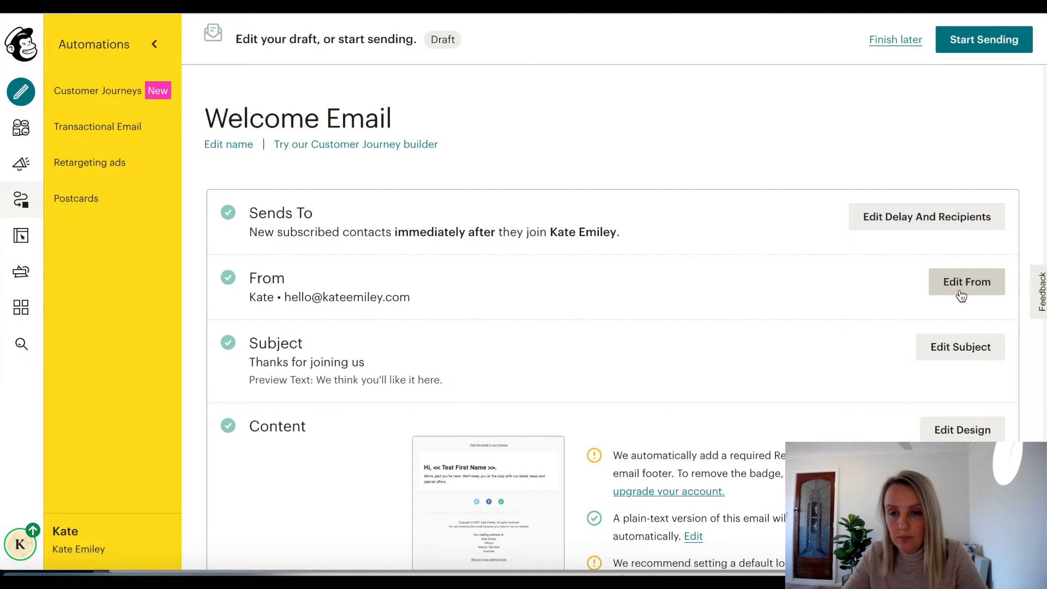
# Step: Change the sender name to the full name Kate Emiley and save
pyautogui.click(966, 281)
pyautogui.write('Kate Emiley')
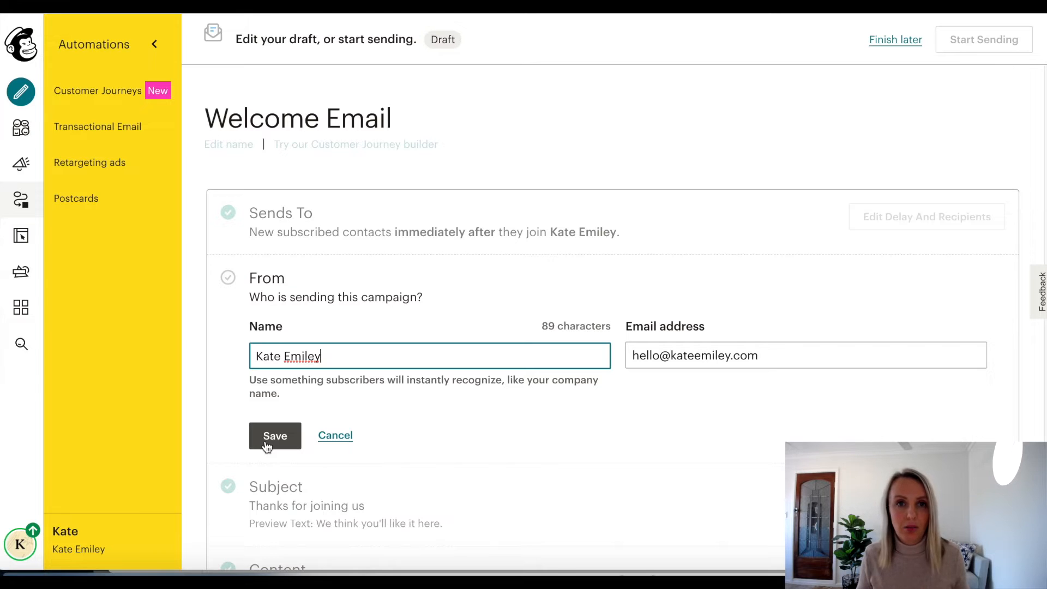
pyautogui.click(275, 436)
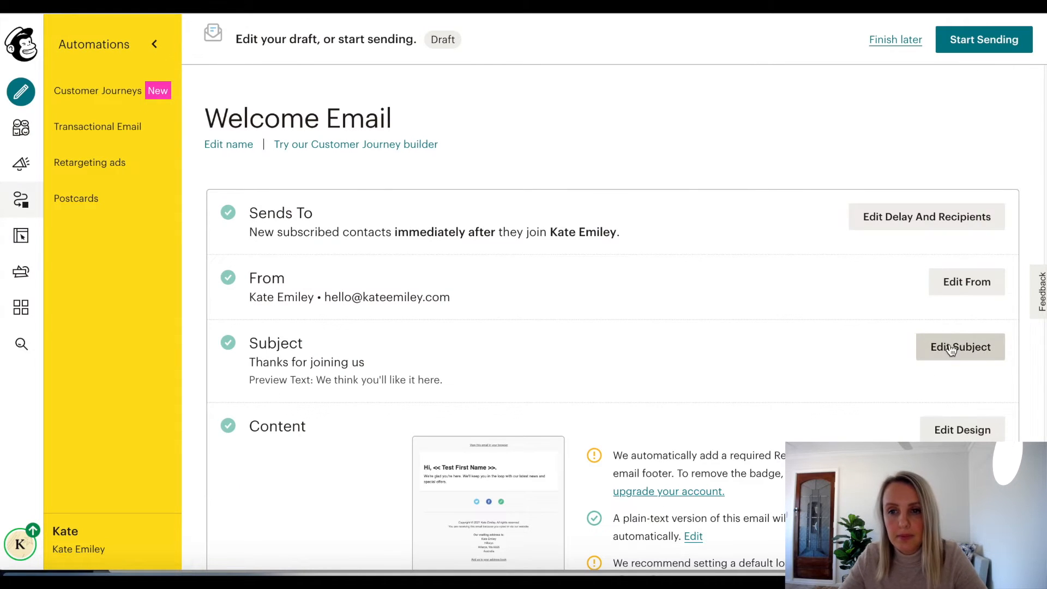
# Step: Set the subject line to 'Welcome to my tribe' and add an emoji after it
pyautogui.click(959, 347)
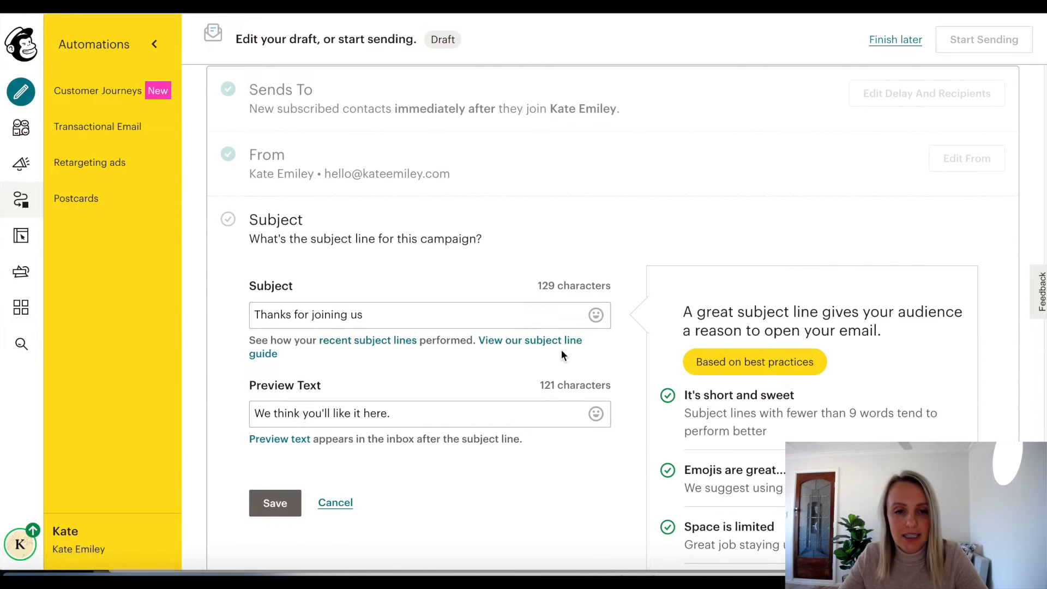
pyautogui.tripleClick(308, 314)
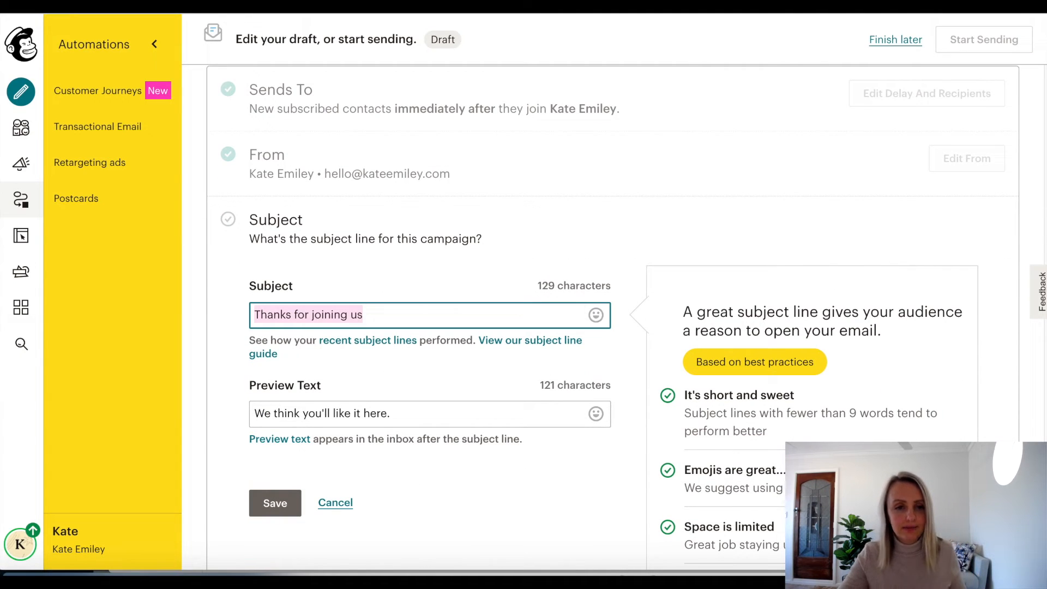
pyautogui.write('Welcome to my tribe')
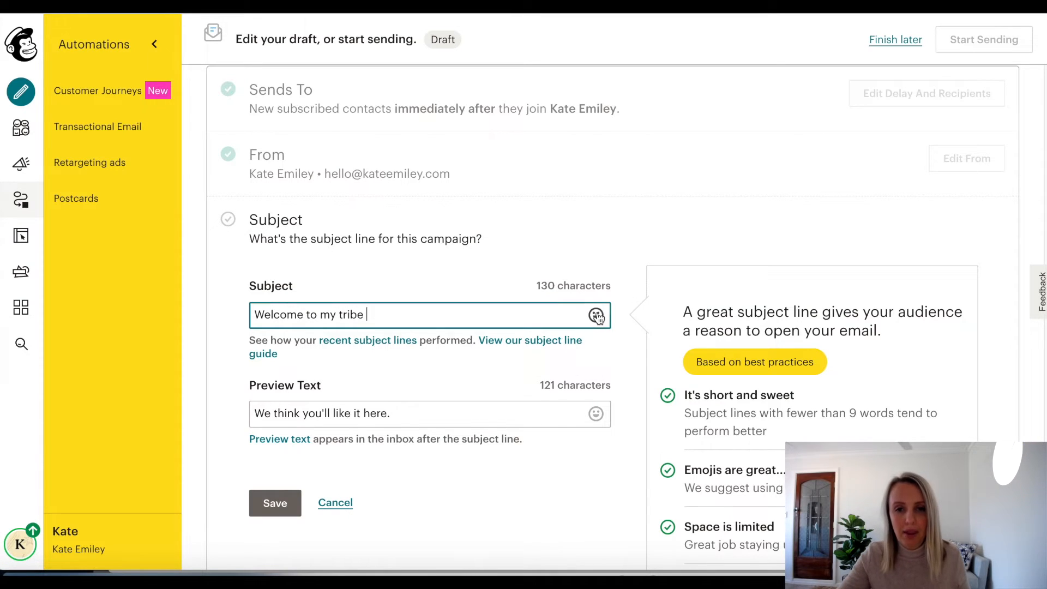
pyautogui.click(595, 315)
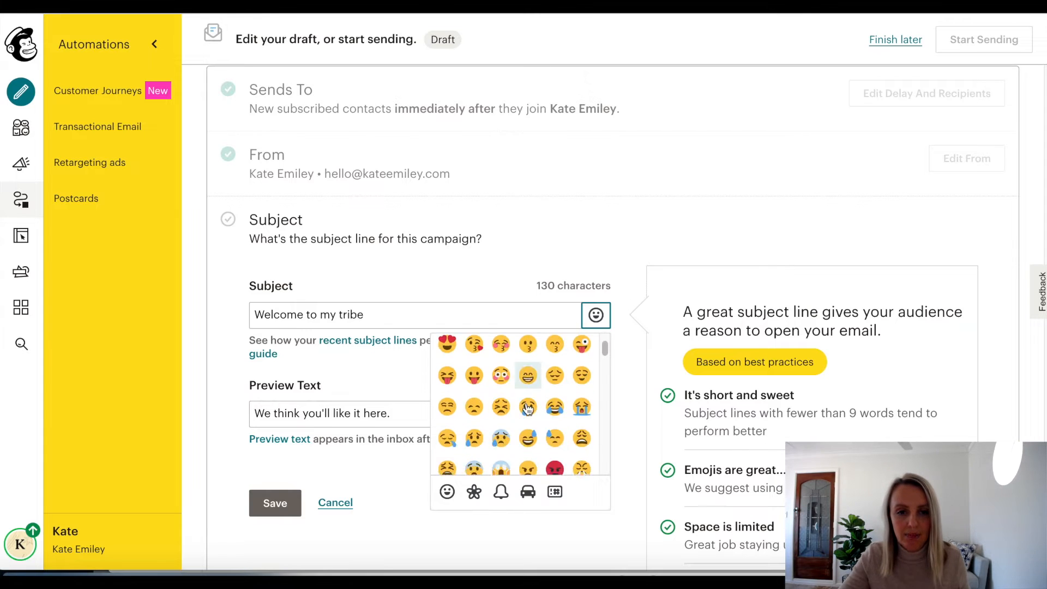
pyautogui.scroll(-3)
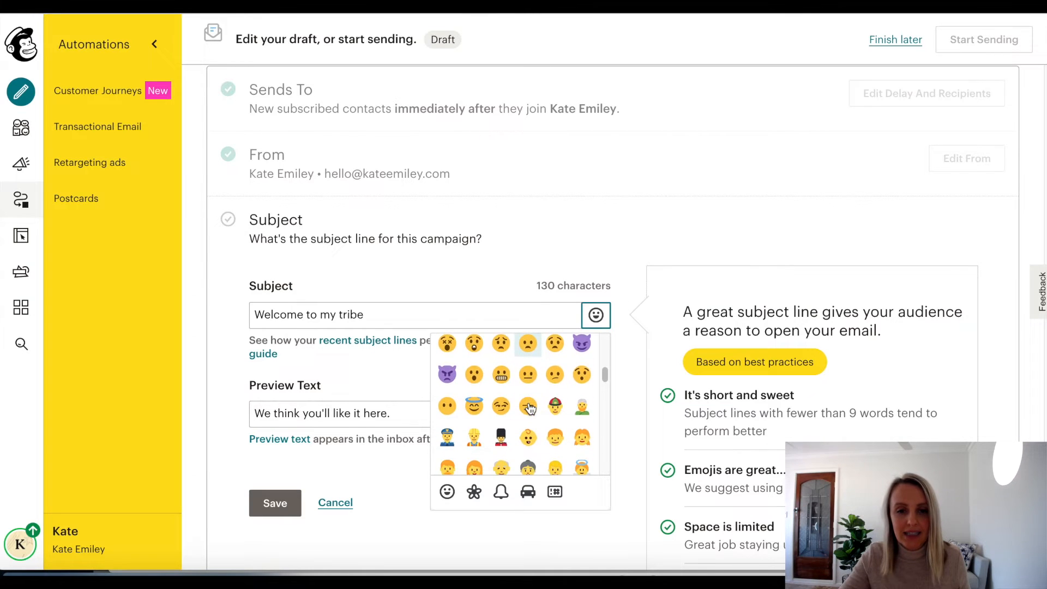
pyautogui.scroll(-3)
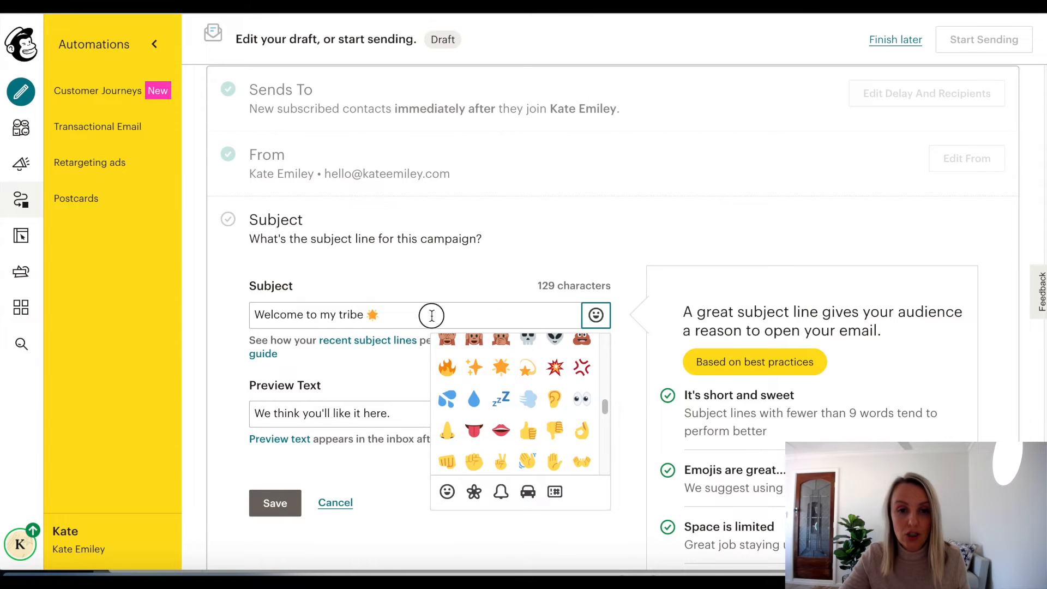
# Step: Change the preview text to 'I think you'll like it here' and save
pyautogui.click(432, 315)
pyautogui.write('I')
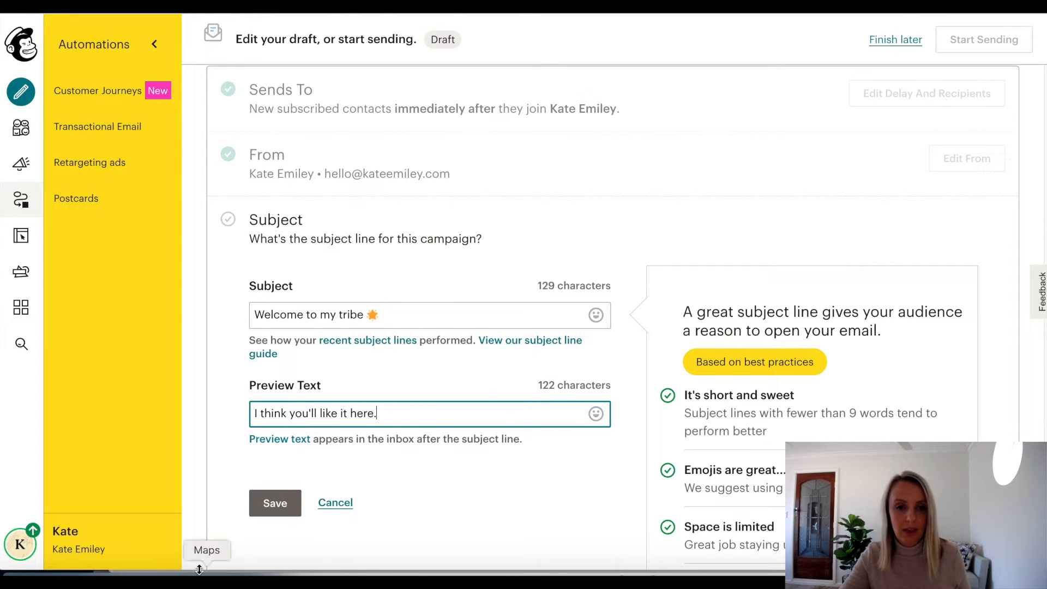
pyautogui.click(275, 503)
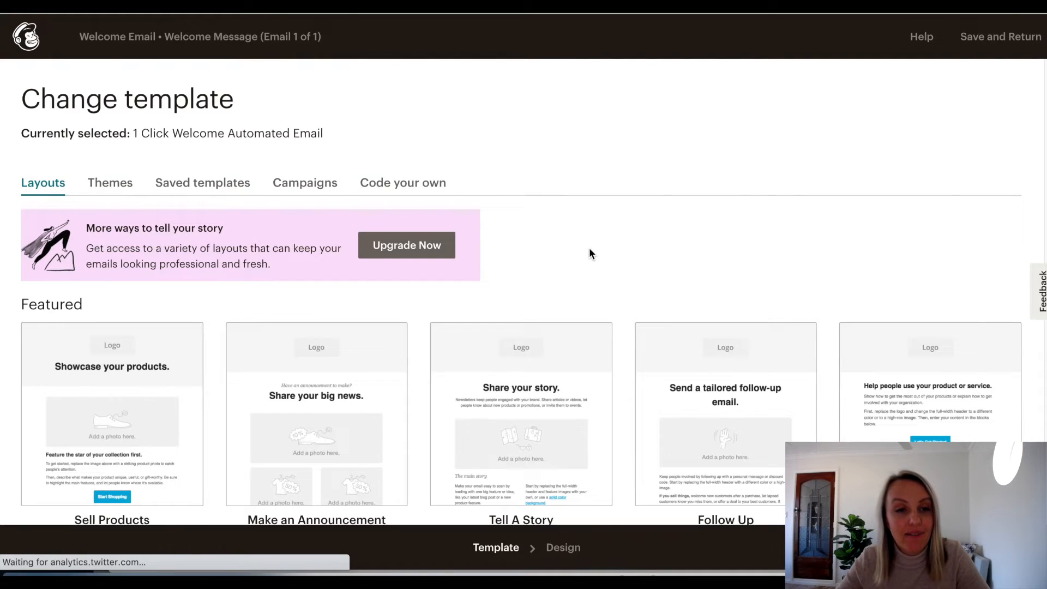
# Step: Choose a Basic layout for the welcome email and switch to the Canva tab
pyautogui.scroll(-3)
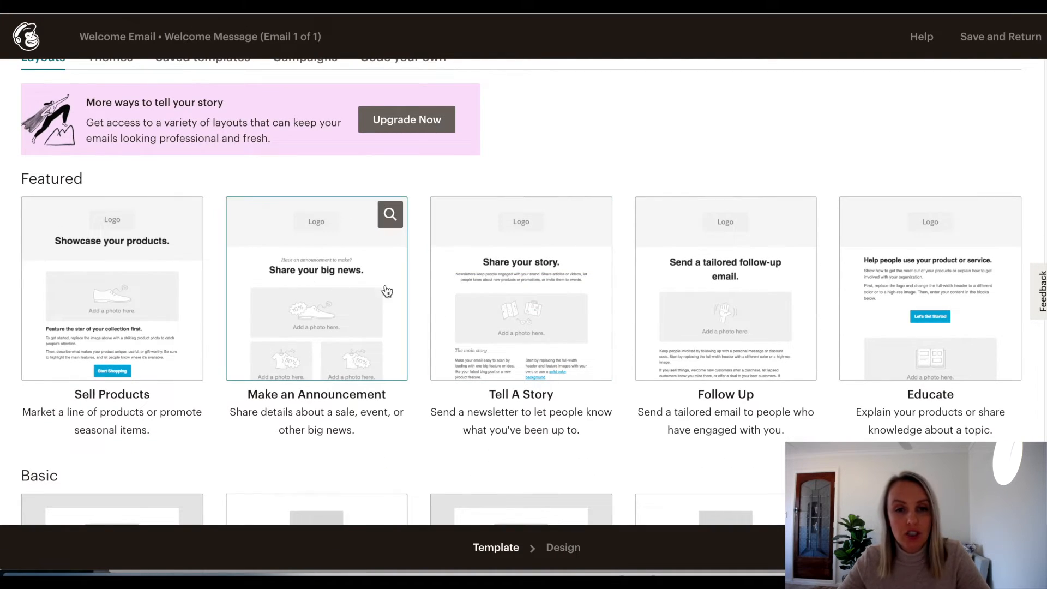
pyautogui.scroll(-3)
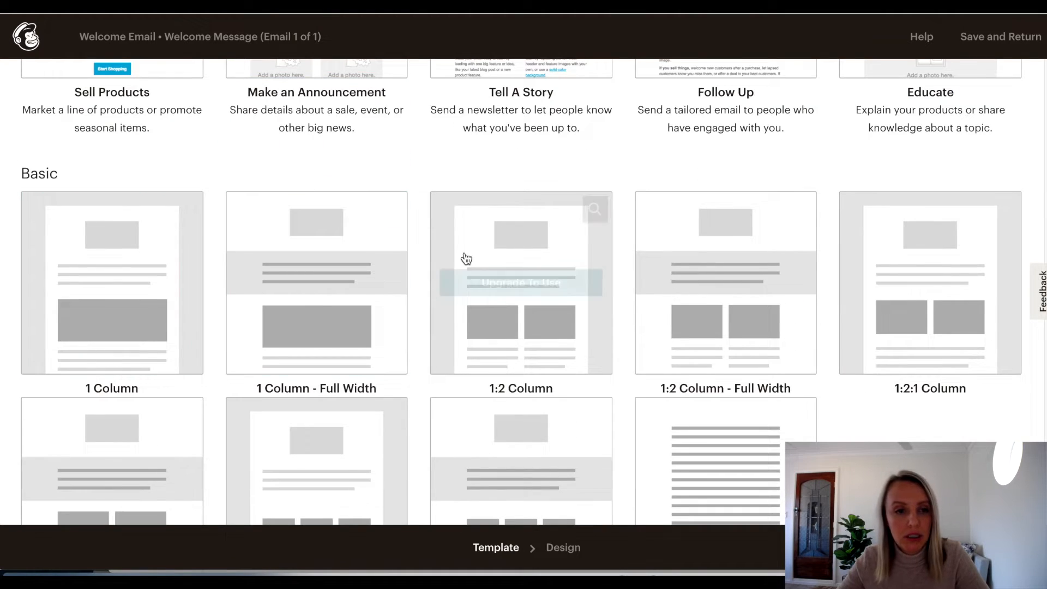
pyautogui.click(521, 283)
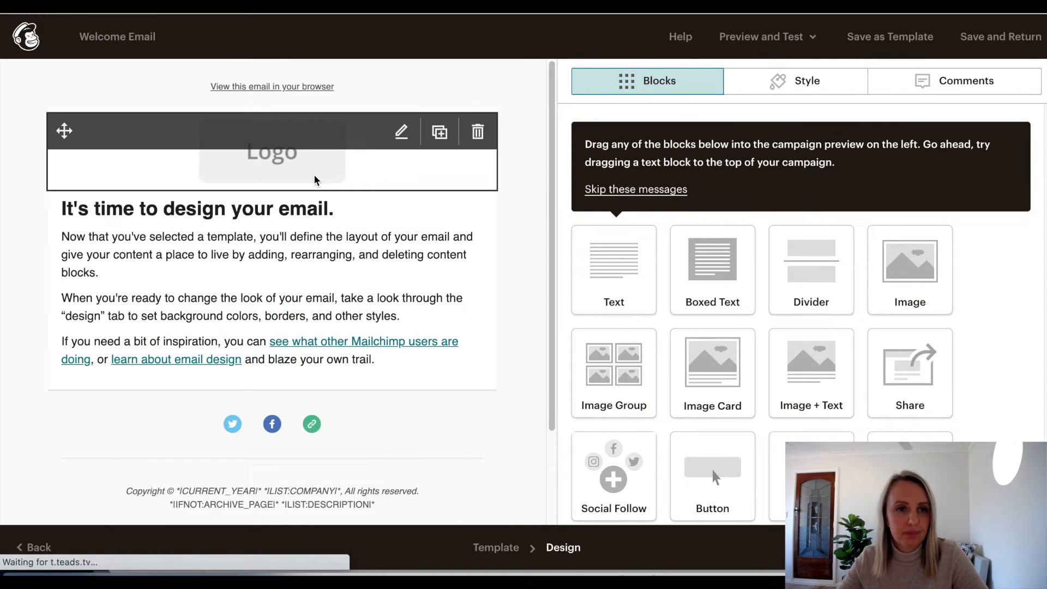
pyautogui.click(271, 153)
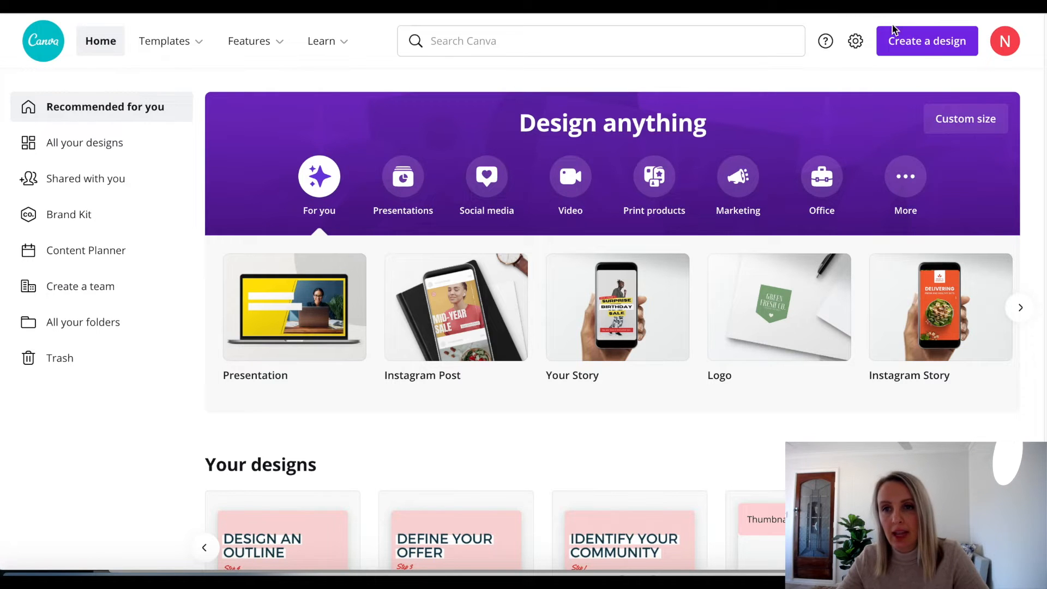
pyautogui.moveTo(920, 51)
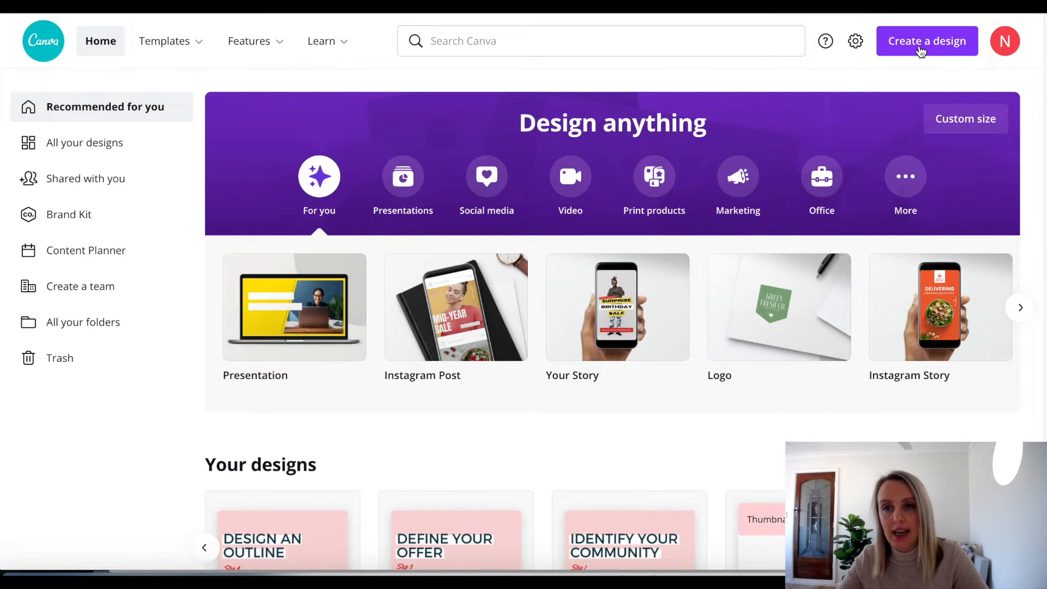
# Step: Create a new blank Email Header design by searching 'email'
pyautogui.click(927, 40)
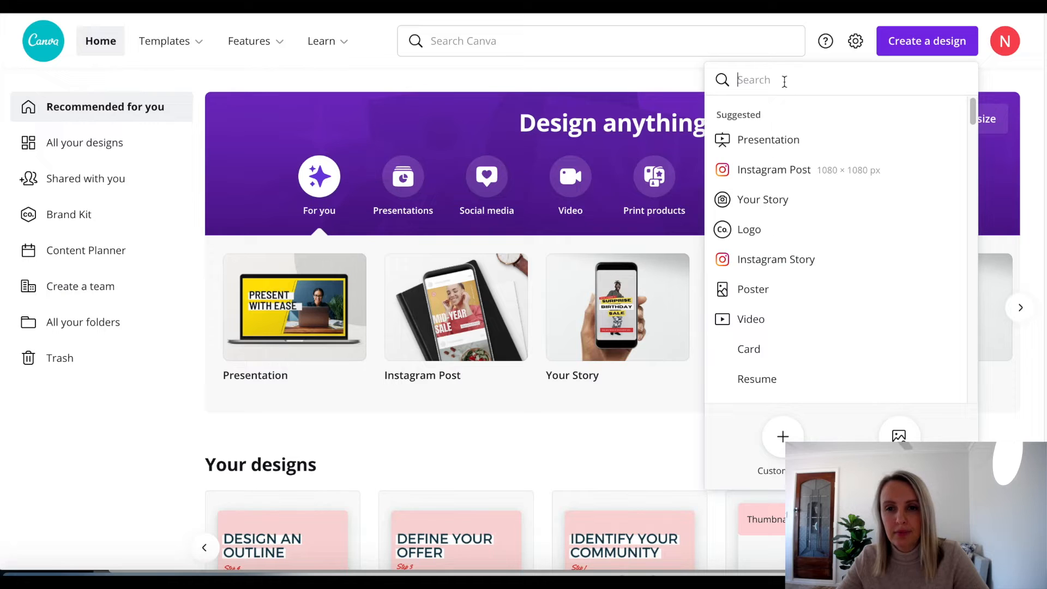
pyautogui.write('email')
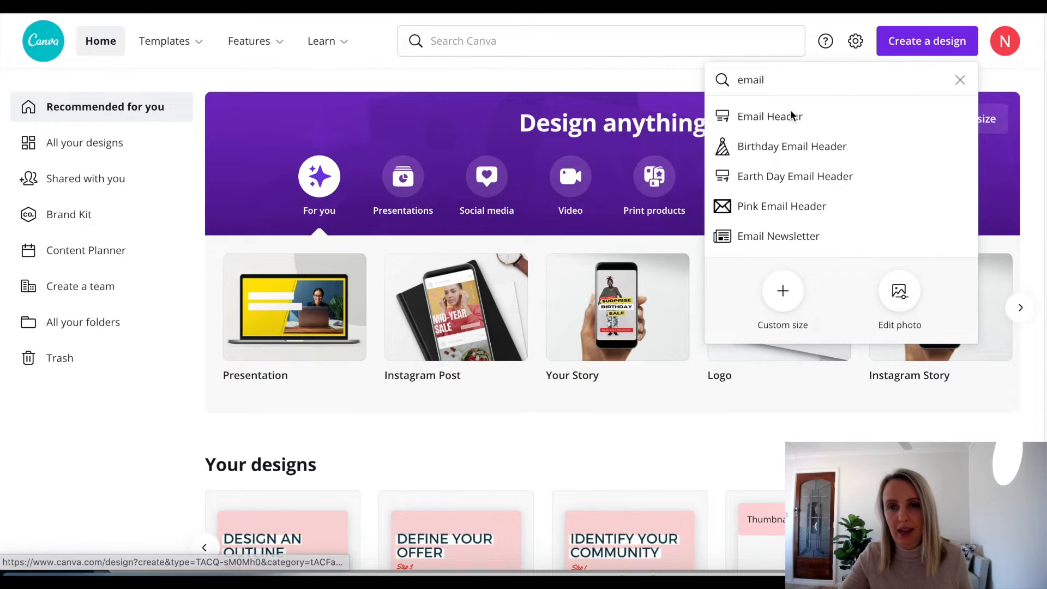
pyautogui.click(770, 115)
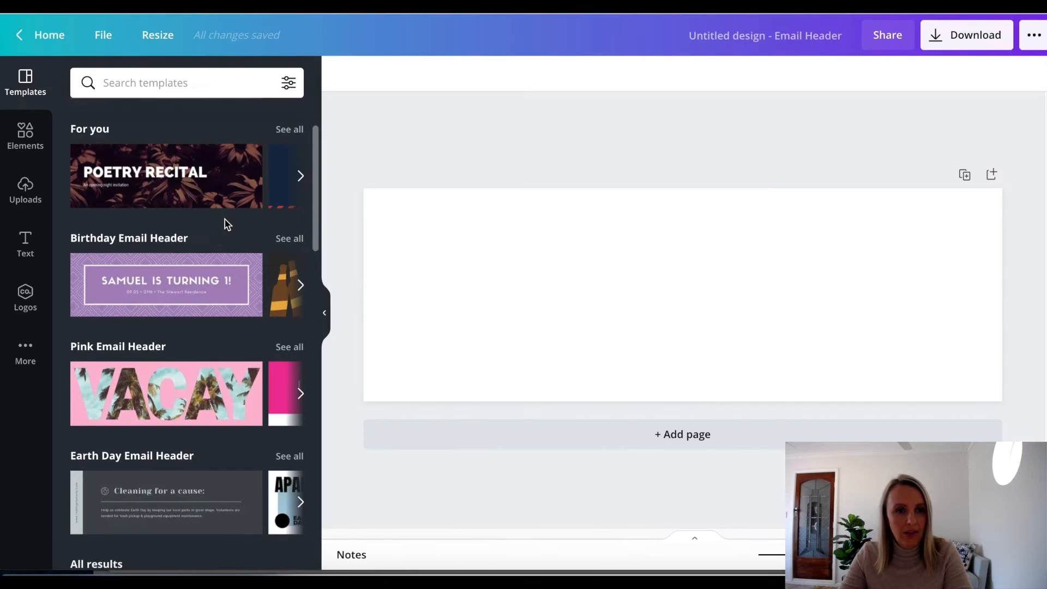
# Step: Apply the ORGANIKA LIFESTYLE template to the header and select its background image
pyautogui.scroll(-3)
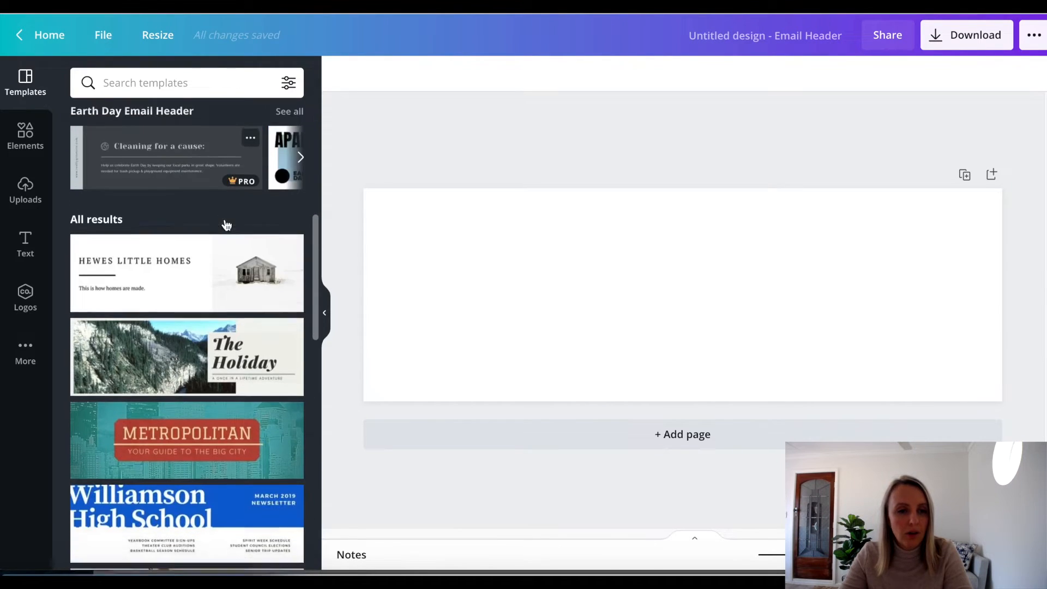
pyautogui.scroll(-3)
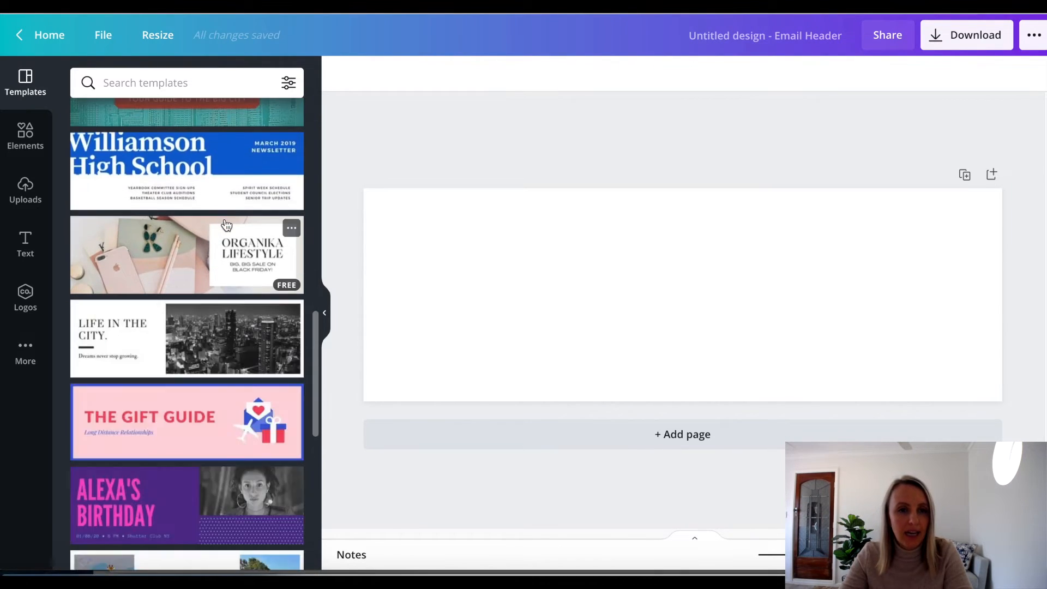
pyautogui.scroll(-3)
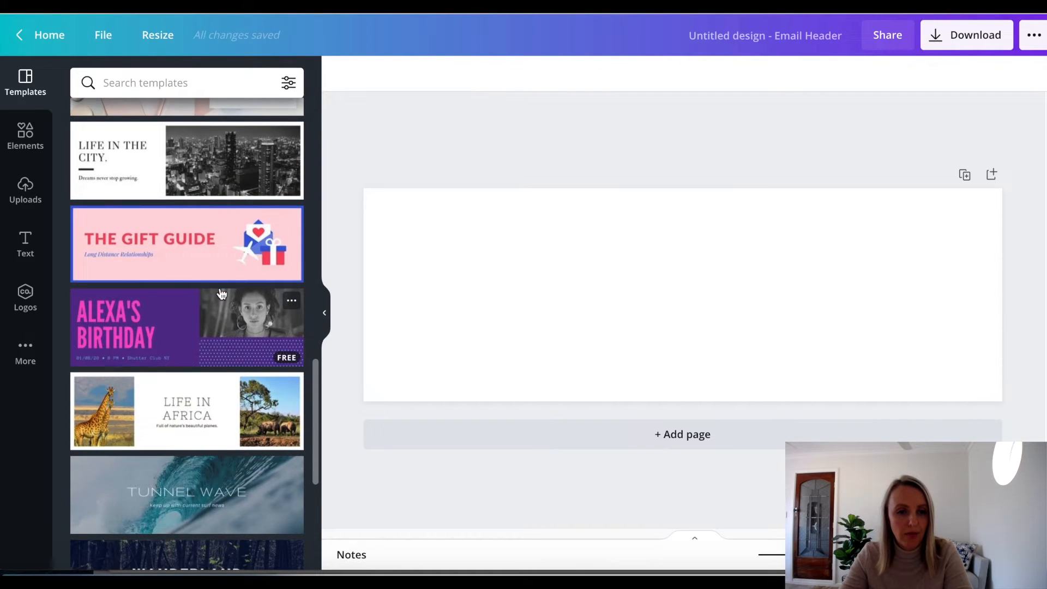
pyautogui.click(187, 277)
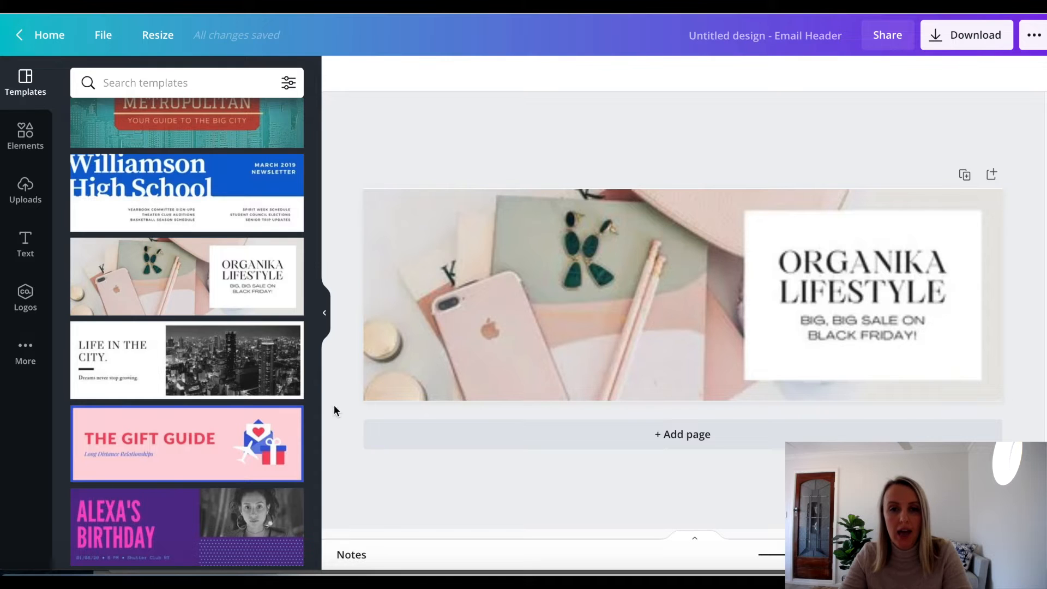
pyautogui.click(601, 305)
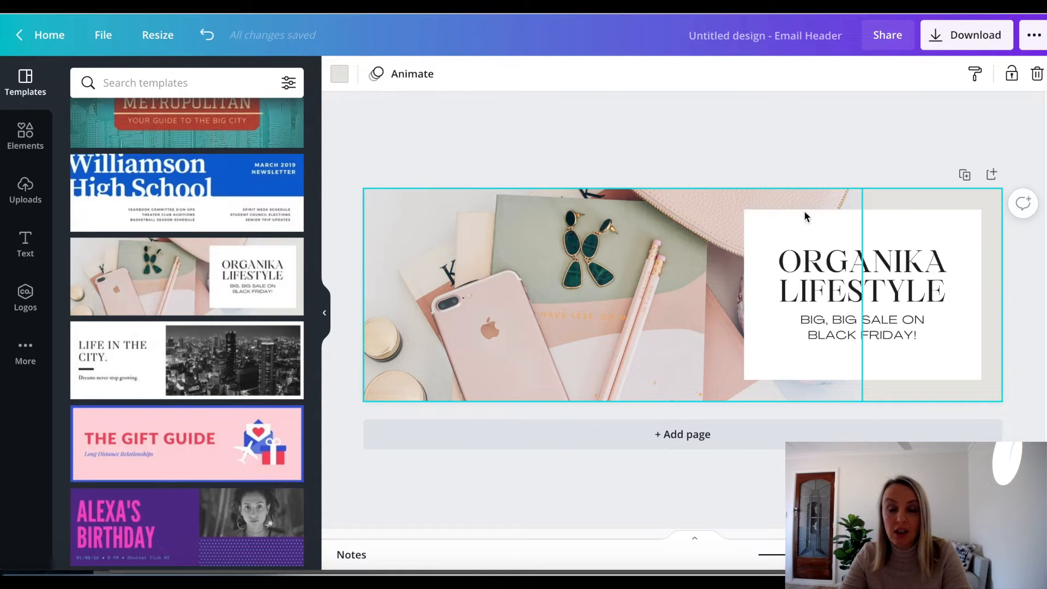
# Step: Rewrite the headline as THANK YOU FOR SUBSCRIBING
pyautogui.doubleClick(861, 277)
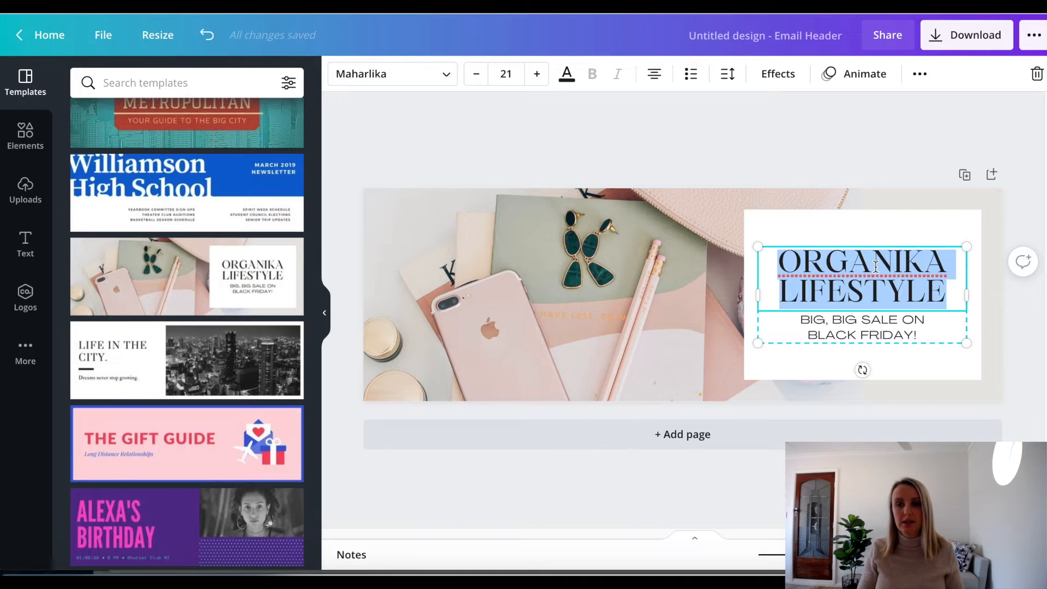
pyautogui.write('THANK YOU FOR SUBSCRIBING')
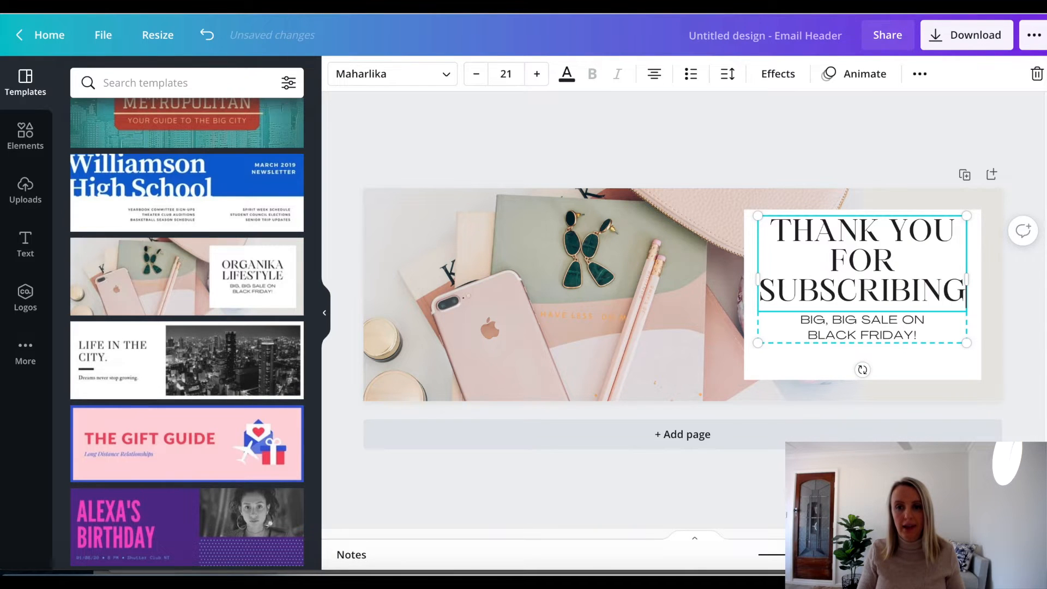
# Step: Rewrite the subtitle as I THINK YOU'LL LIKE IT HERE
pyautogui.click(836, 327)
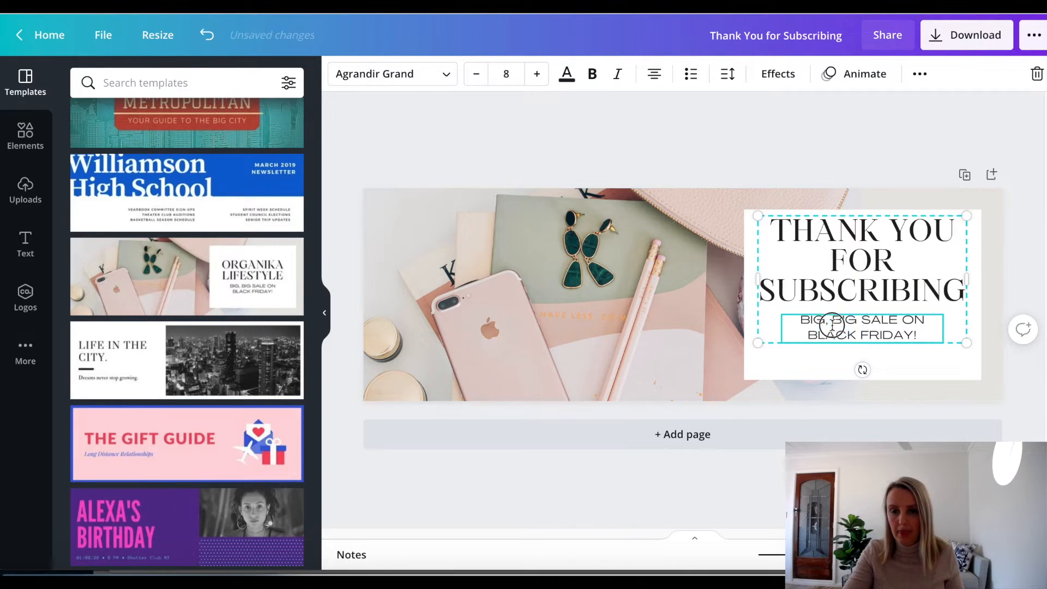
pyautogui.click(861, 328)
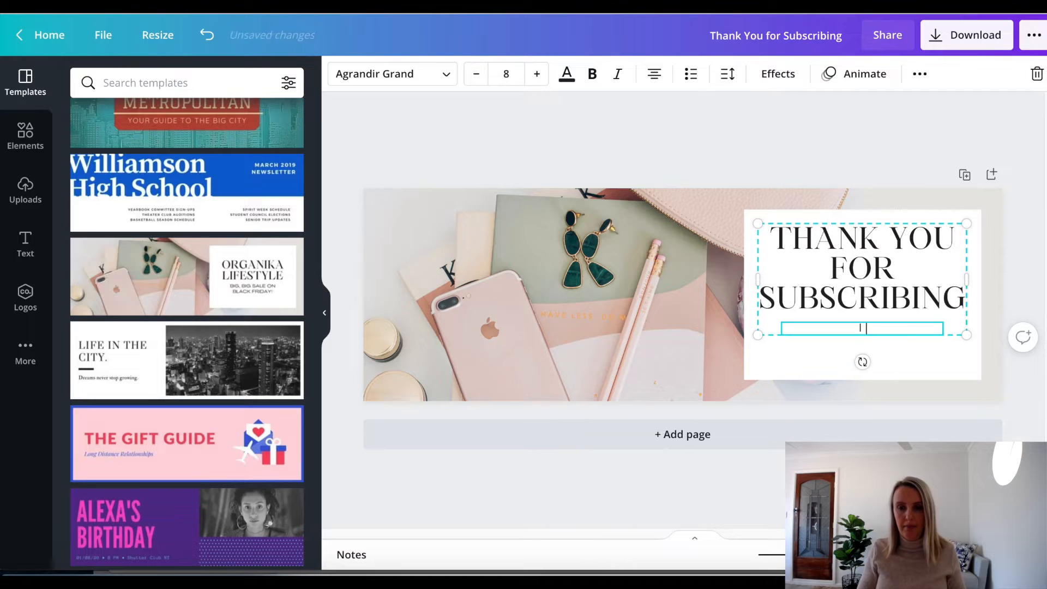
pyautogui.write("I THINK YOU'LL")
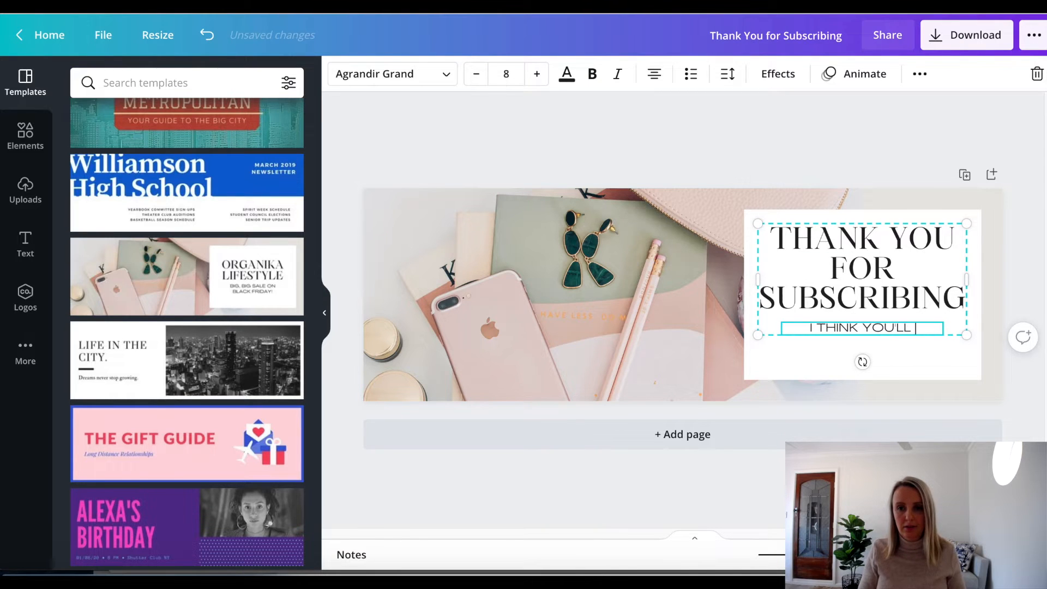
pyautogui.write('LIKE IT HERE.')
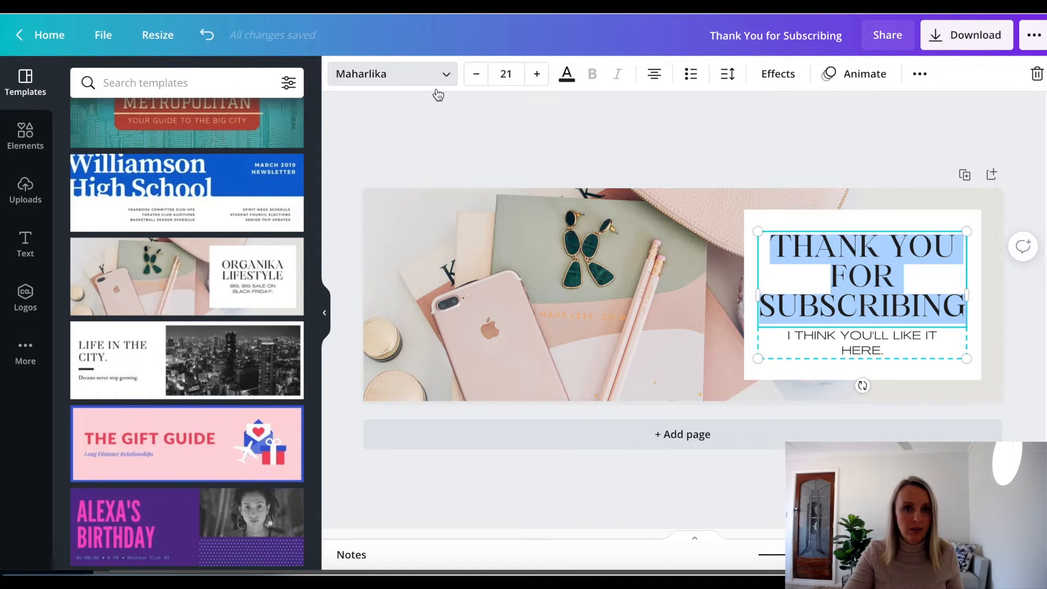
# Step: Set the headline in Montserrat Semi-Bold at size 19 so SUBSCRIBING fits on one line
pyautogui.click(393, 74)
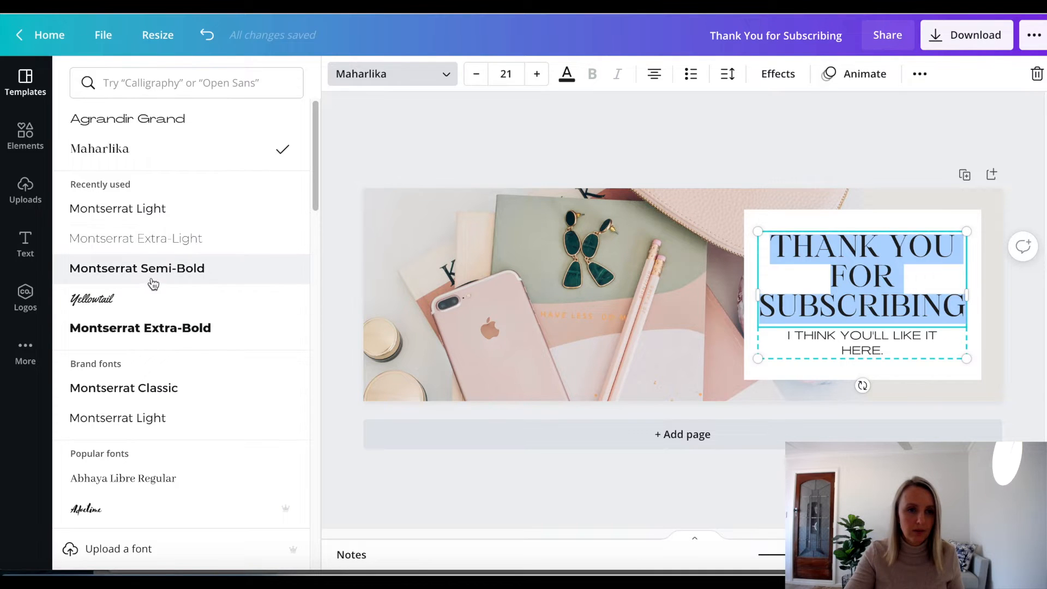
pyautogui.click(136, 268)
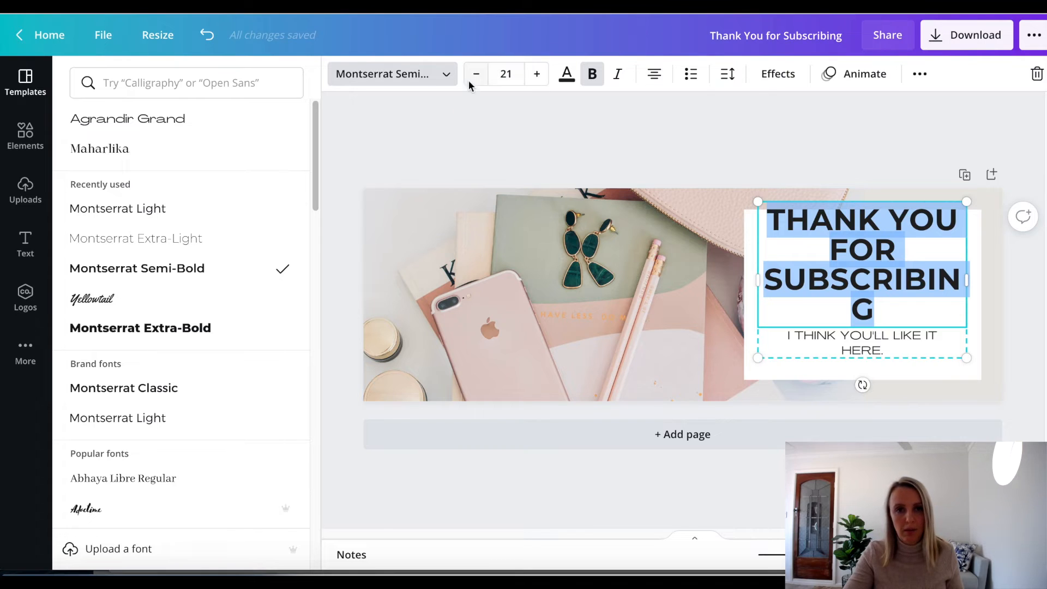
pyautogui.click(476, 74)
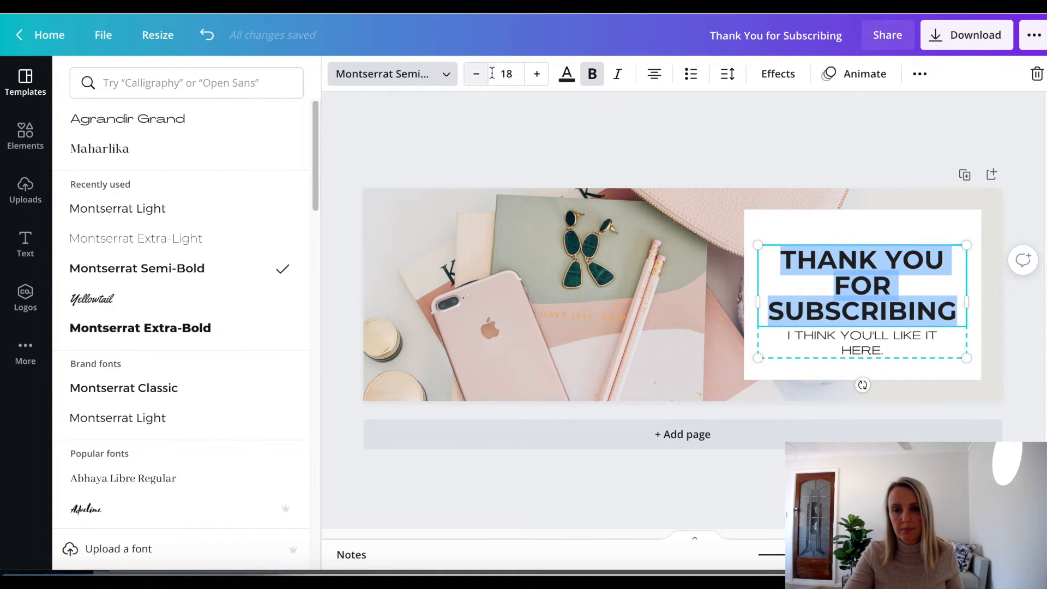
pyautogui.click(537, 74)
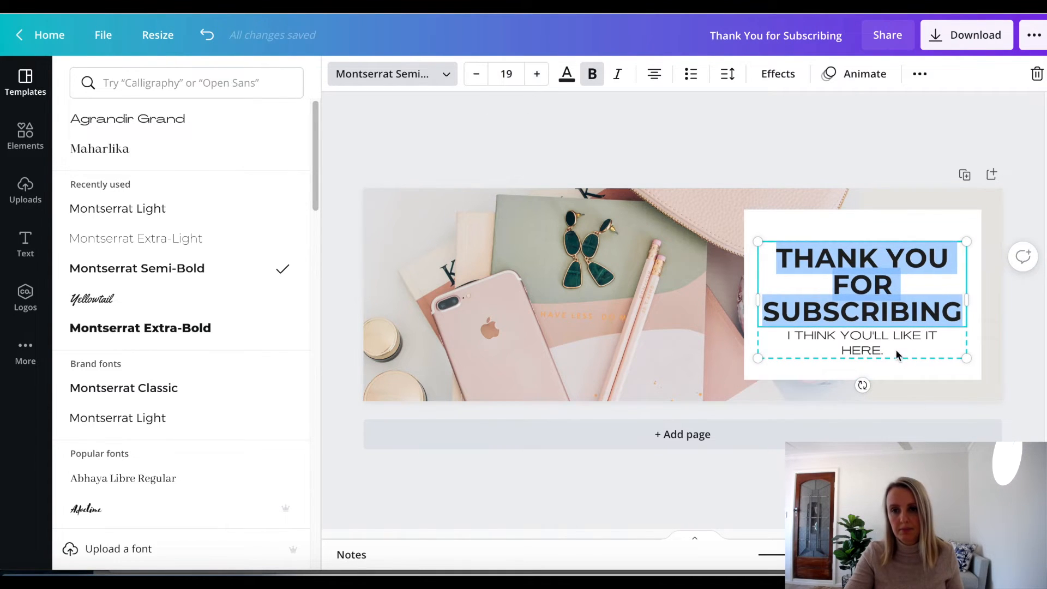
# Step: Set the subtitle in Montserrat Light at a smaller size fitting one line
pyautogui.click(126, 119)
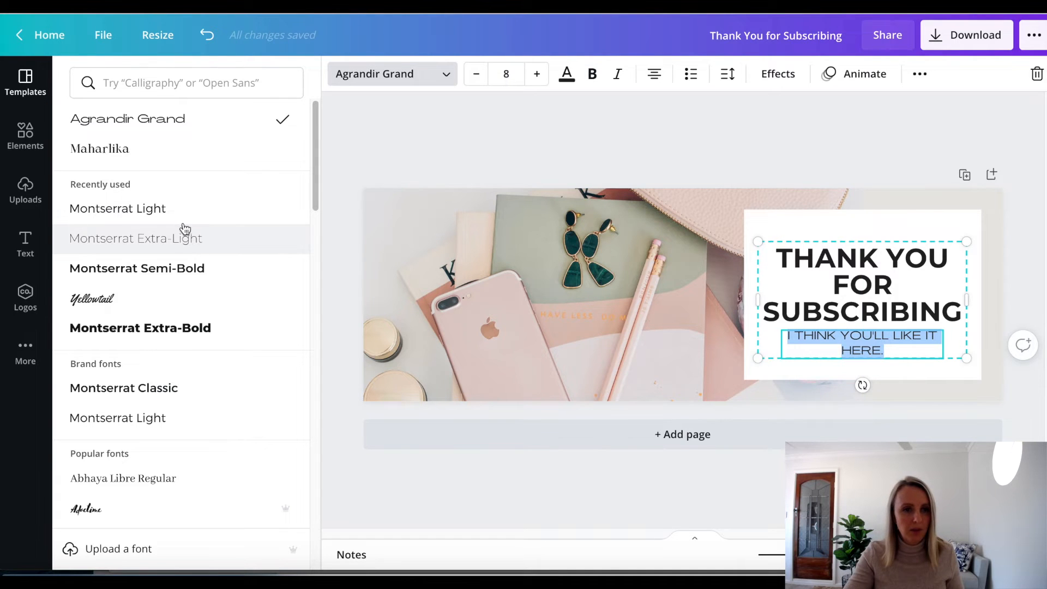
pyautogui.click(117, 208)
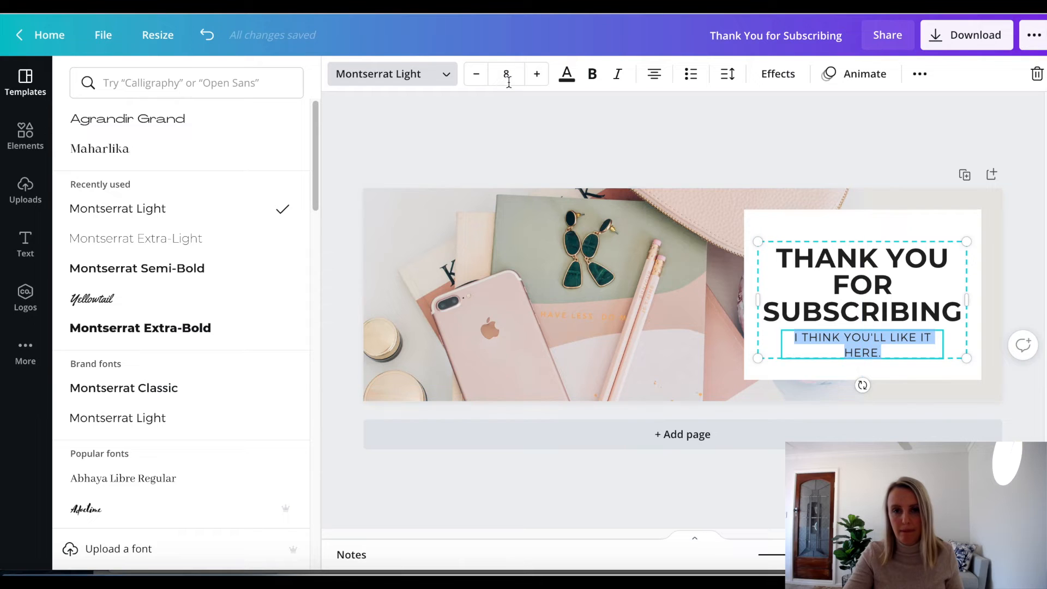
pyautogui.click(506, 74)
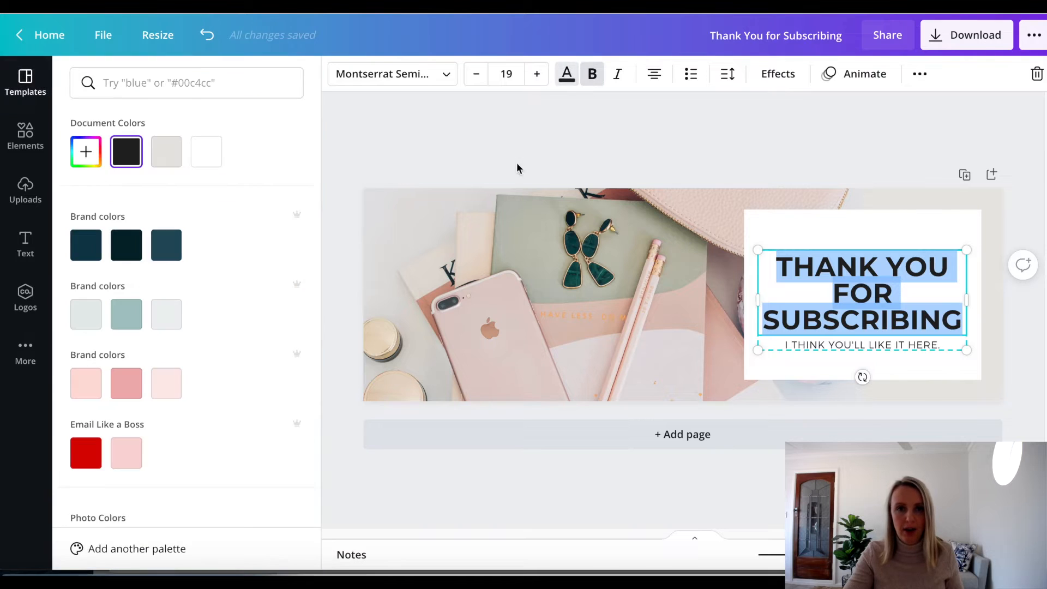
# Step: Colour the heading and subtitle with the first dark navy Brand colours swatch
pyautogui.click(85, 246)
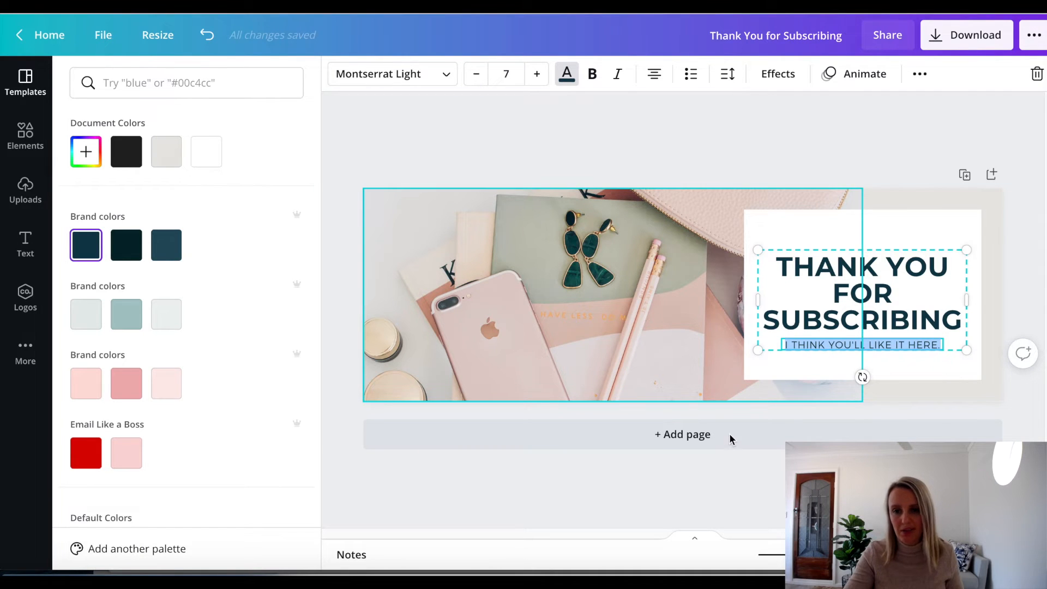
pyautogui.click(26, 82)
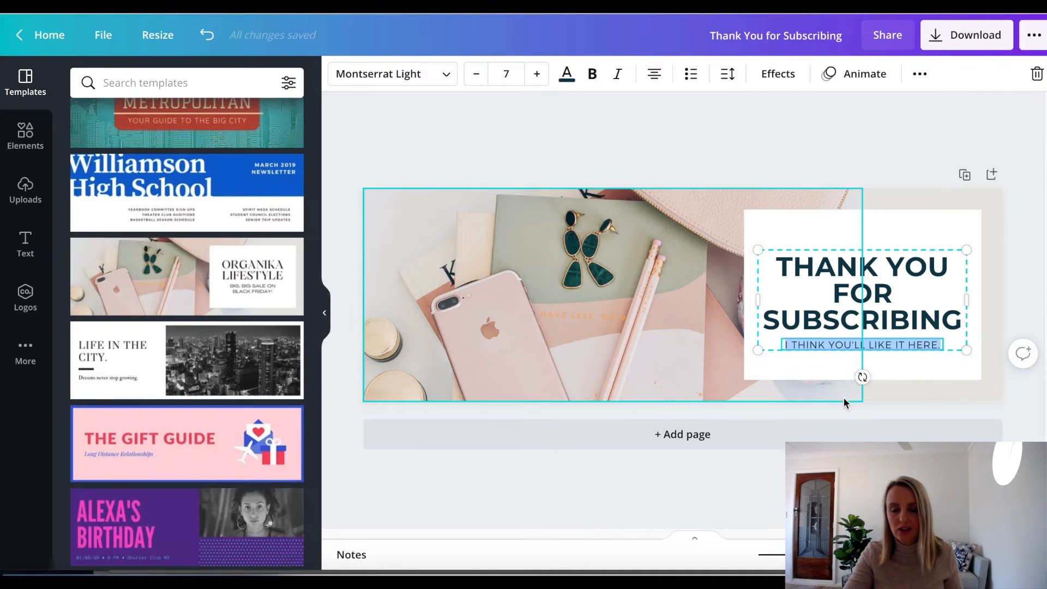
# Step: Browse Canva's 'exercise' stock photos under Photos while keeping the desk photo selected
pyautogui.click(444, 326)
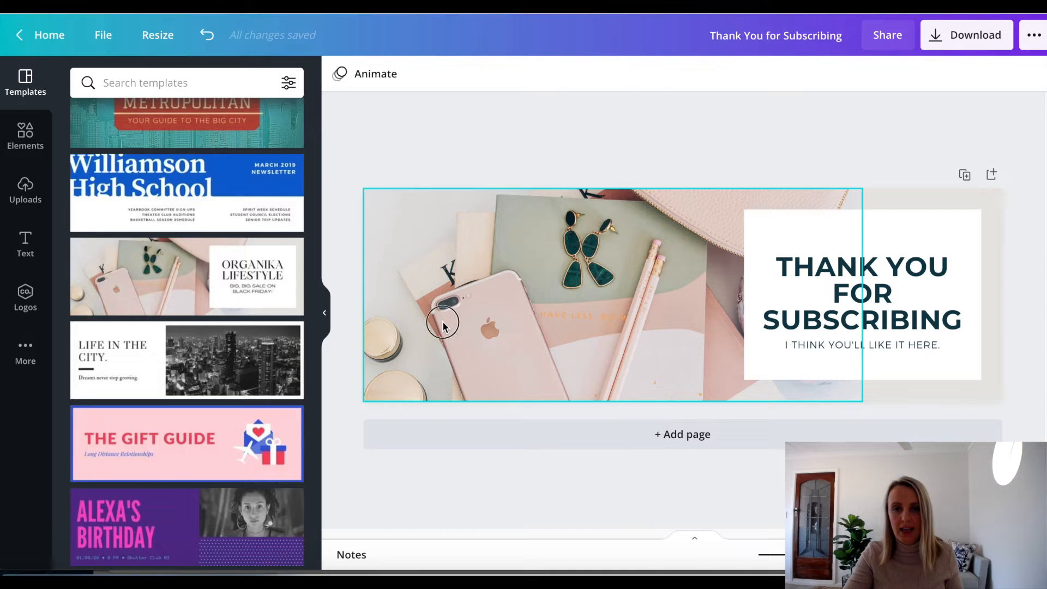
pyautogui.click(445, 326)
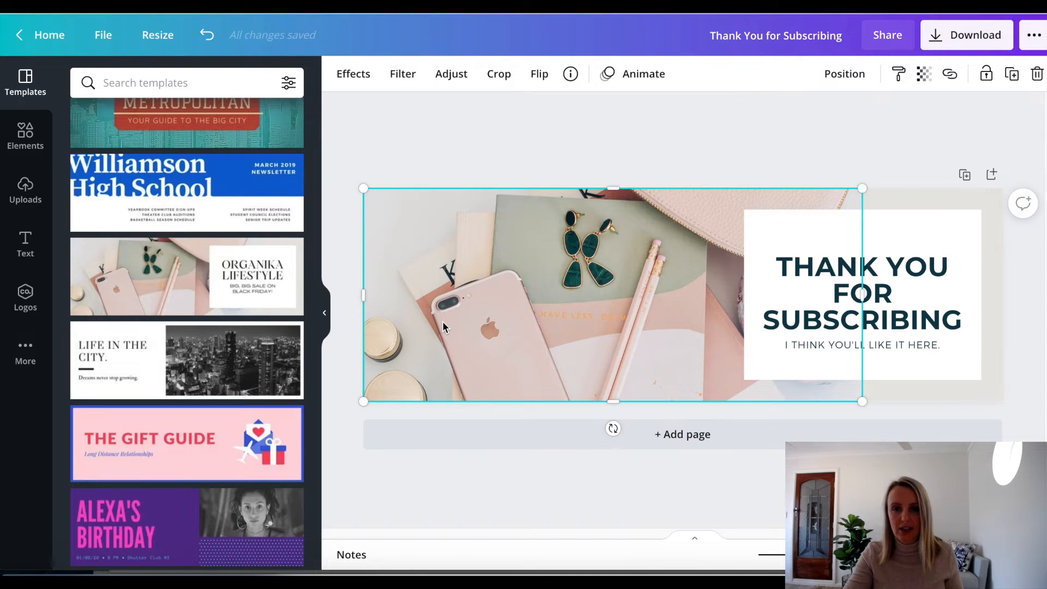
pyautogui.moveTo(94, 125)
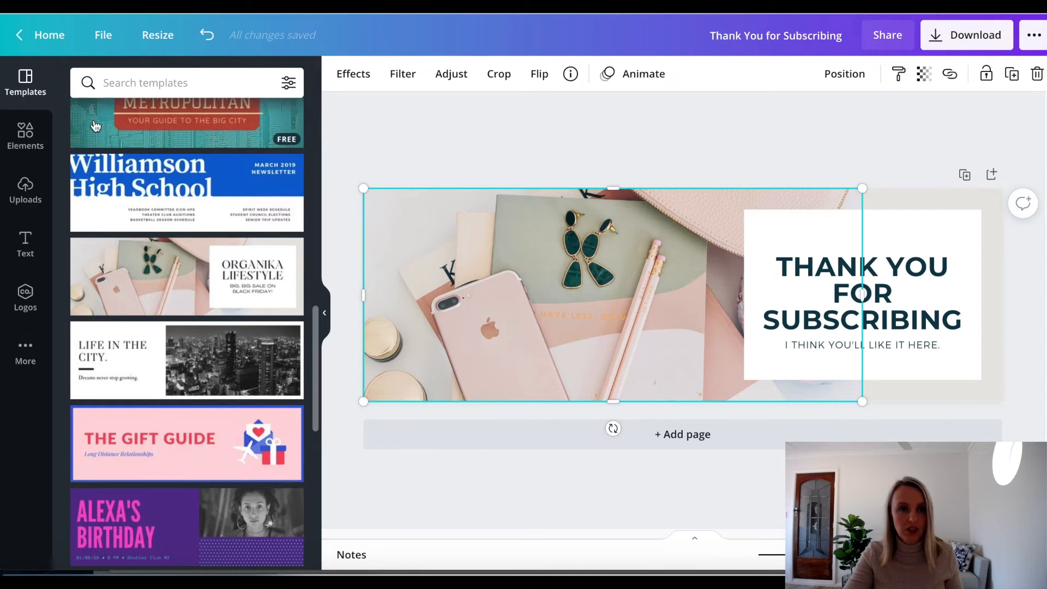
pyautogui.click(25, 133)
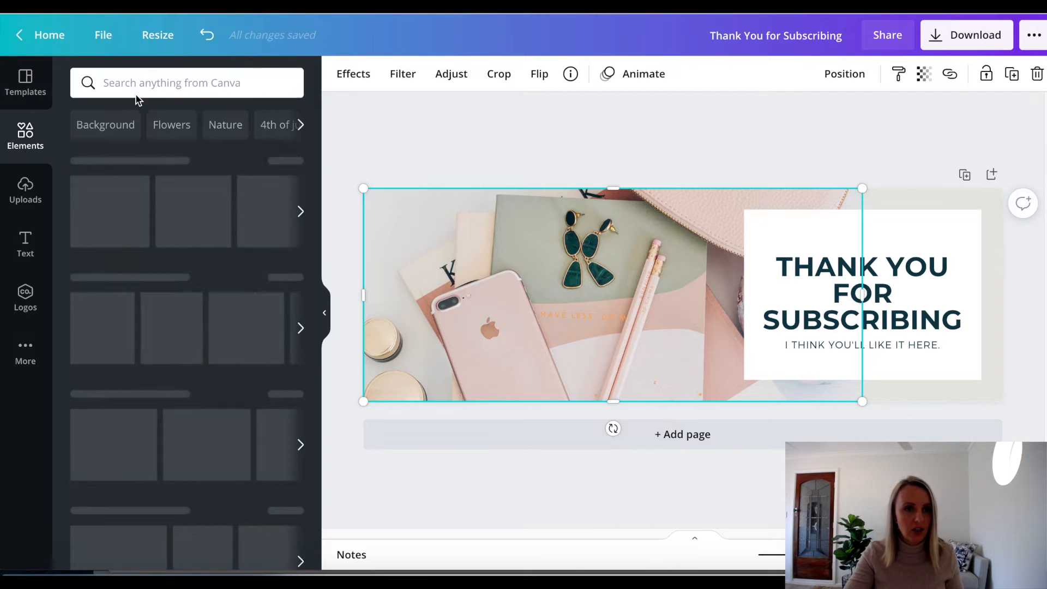
pyautogui.click(175, 83)
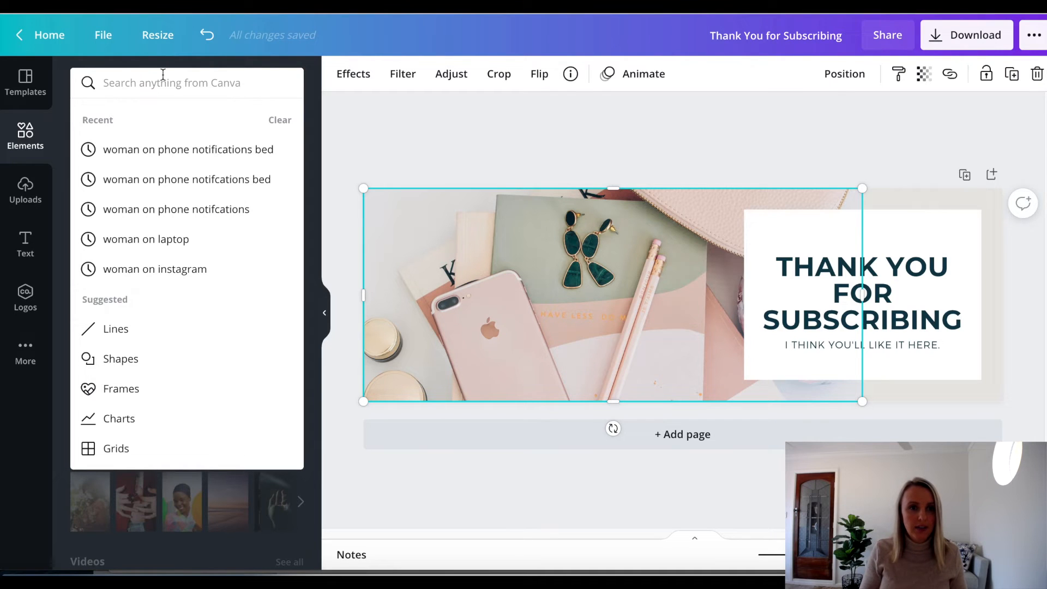
pyautogui.write('exerc')
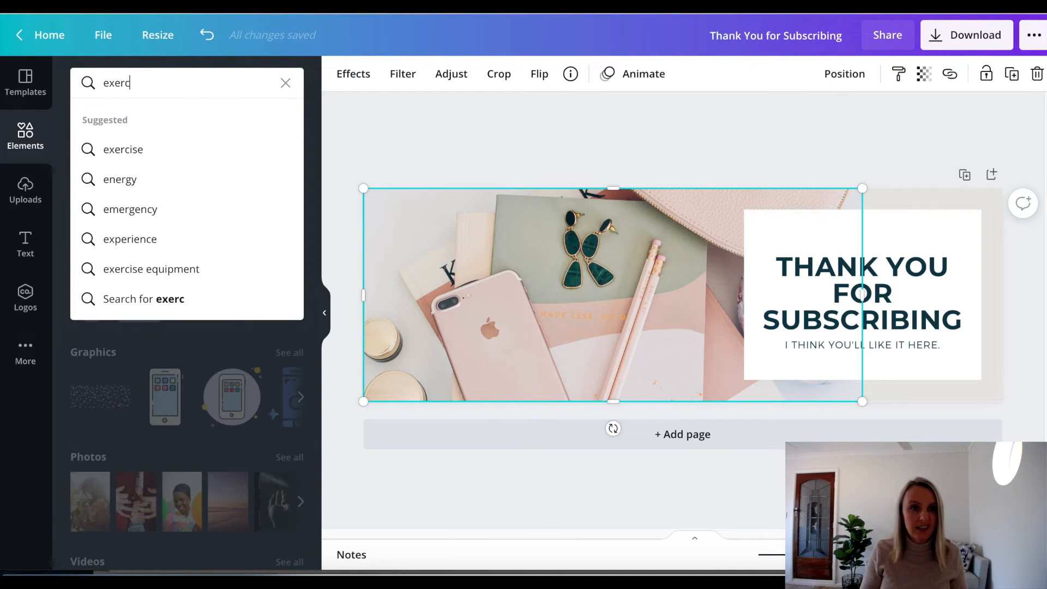
pyautogui.click(124, 149)
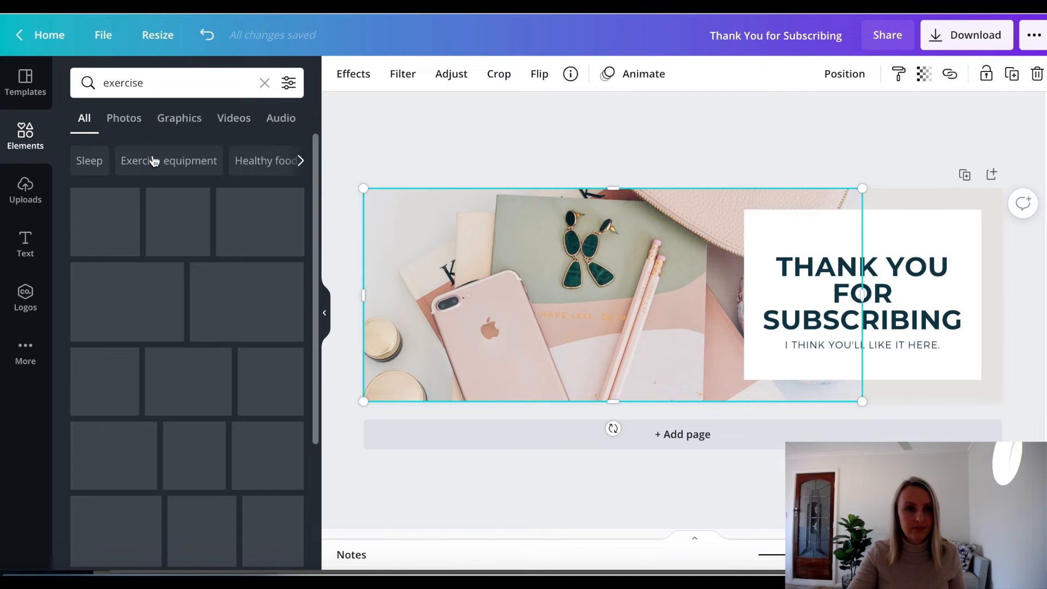
pyautogui.click(124, 118)
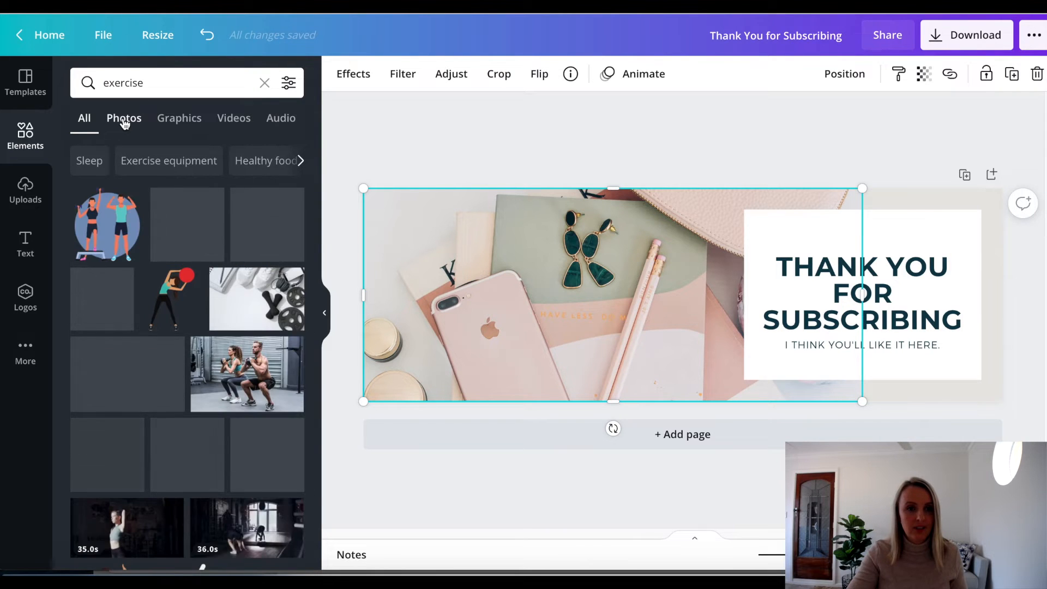
pyautogui.click(124, 118)
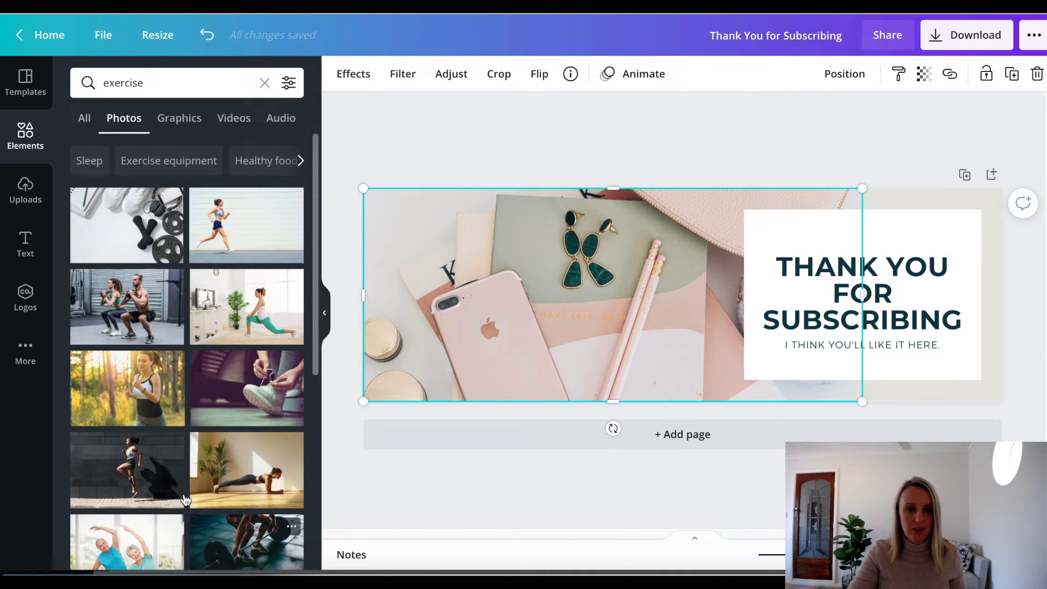
pyautogui.scroll(-3)
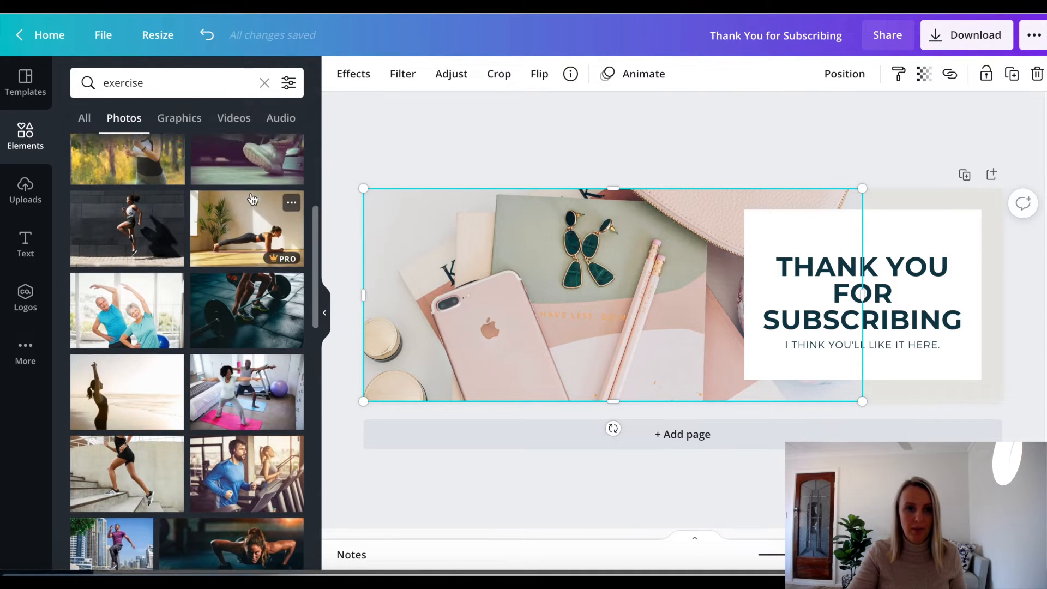
pyautogui.scroll(-3)
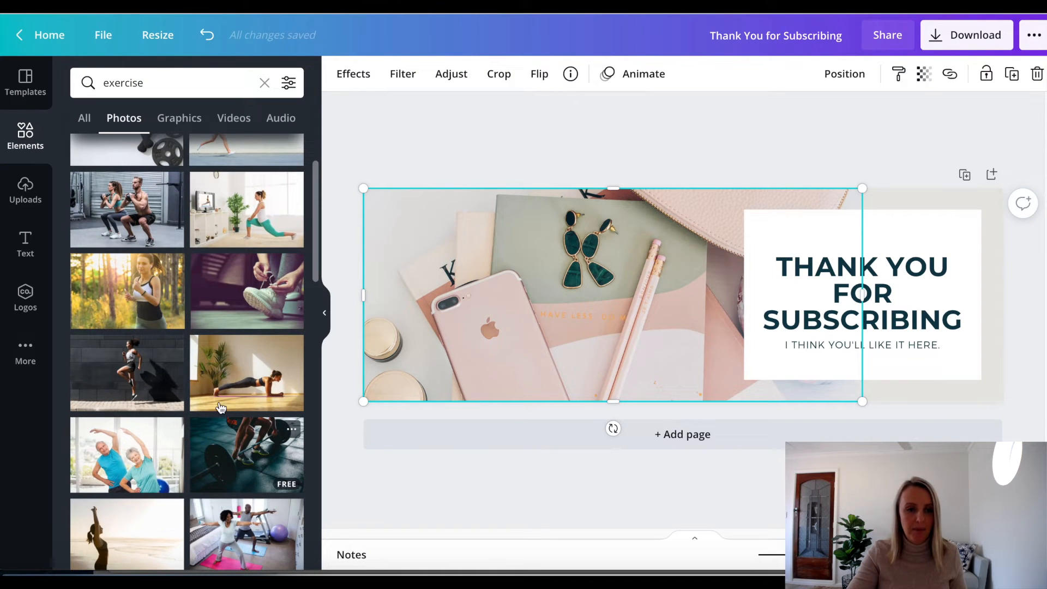
# Step: Browse 'women working' photos, keep the original desk photo, and download the finished header
pyautogui.click(153, 83)
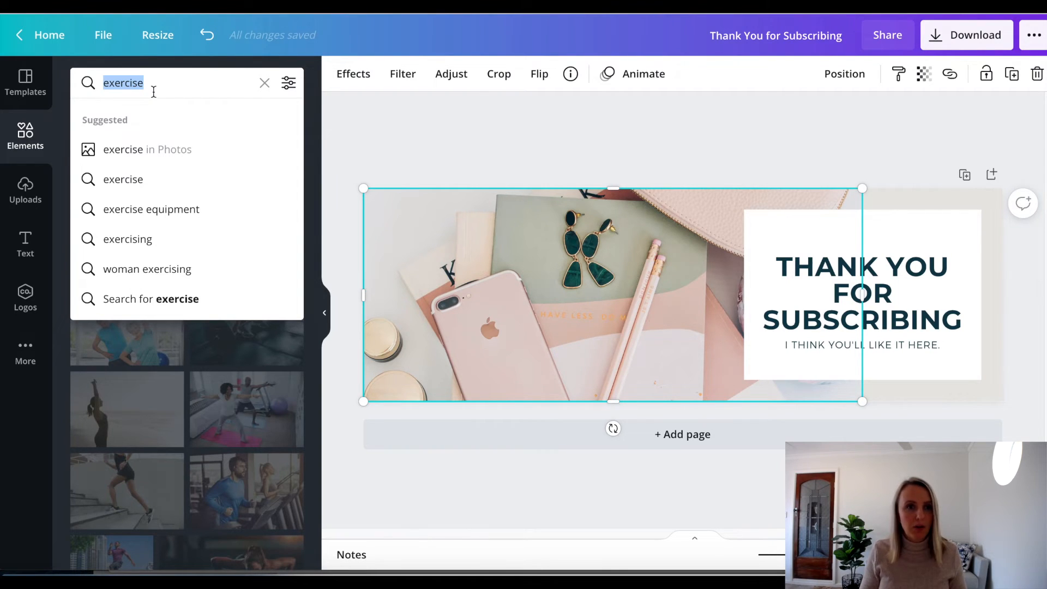
pyautogui.write('women working')
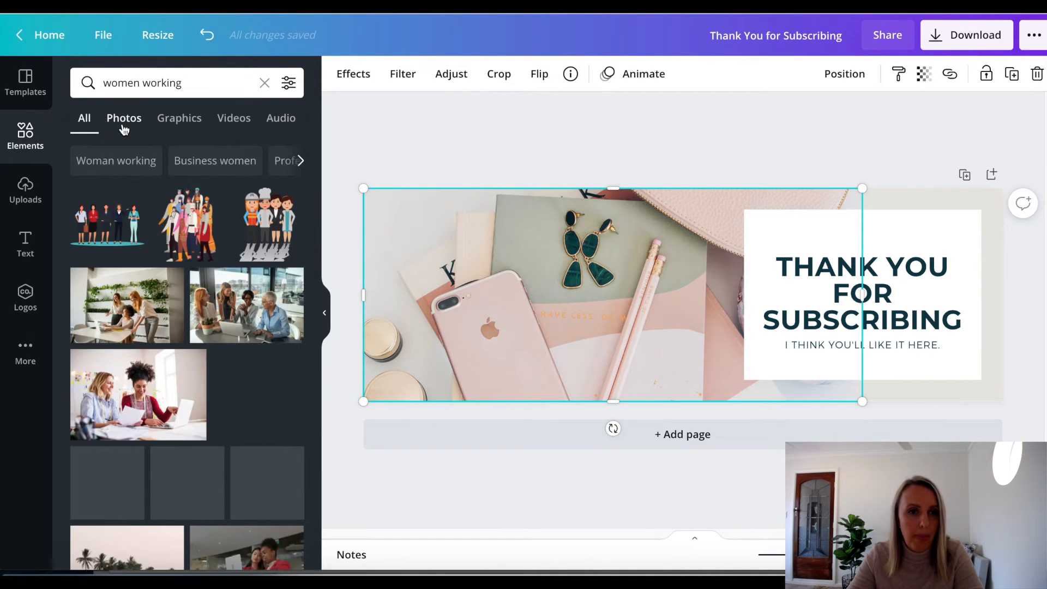
pyautogui.click(124, 117)
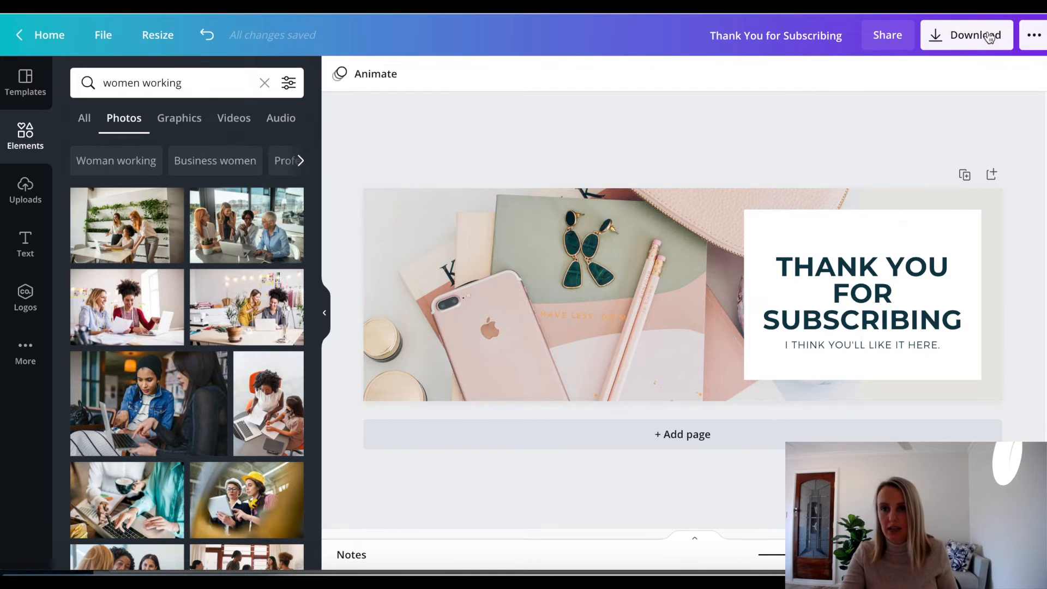
pyautogui.click(973, 35)
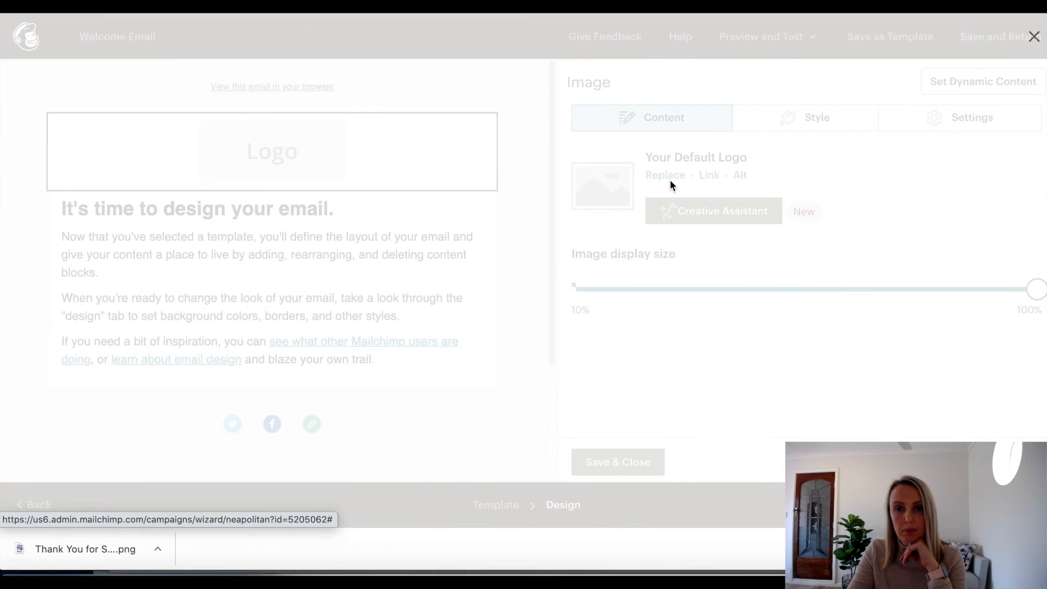
# Step: Upload Thank You for Subscribing.png from Downloads to replace the logo placeholder image
pyautogui.click(665, 174)
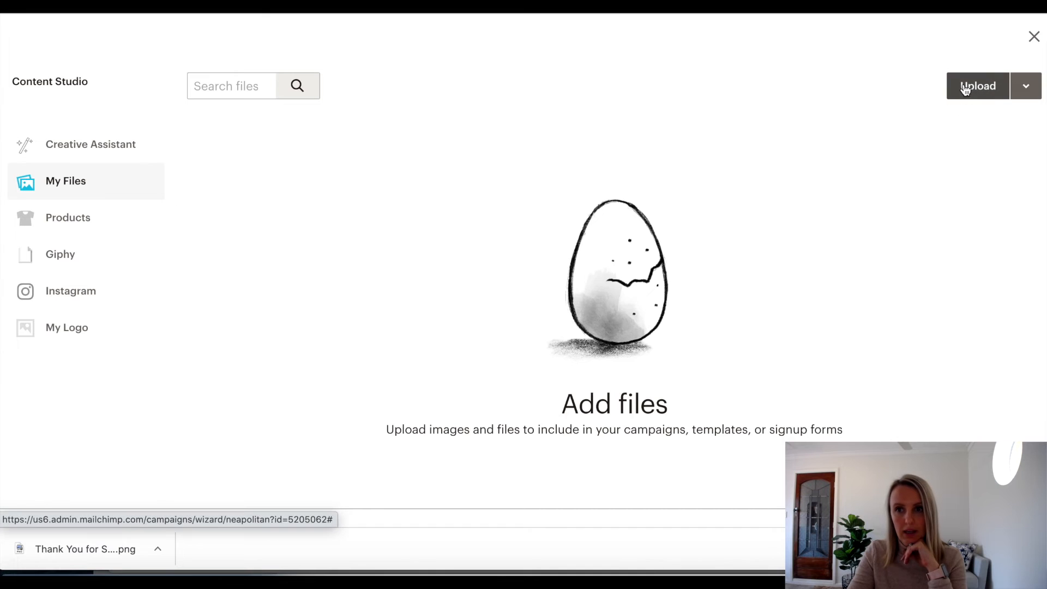
pyautogui.moveTo(563, 308)
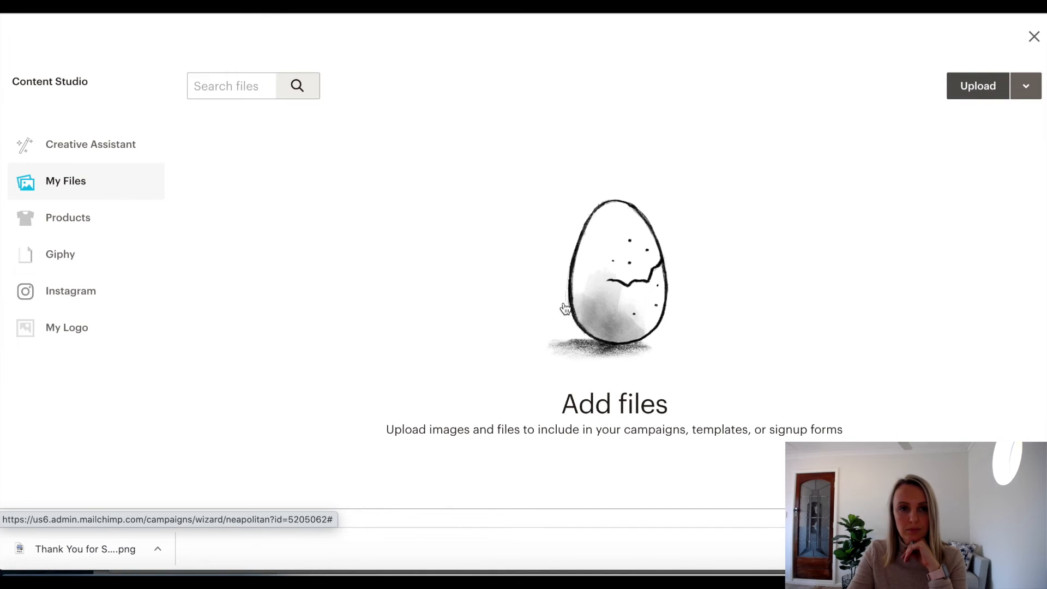
pyautogui.click(976, 85)
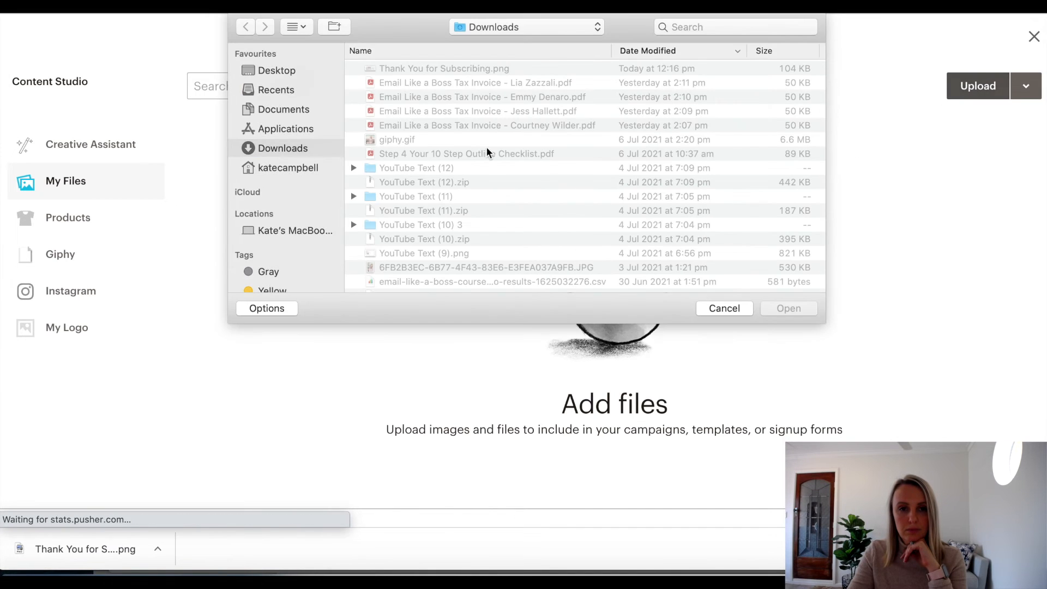
pyautogui.click(443, 69)
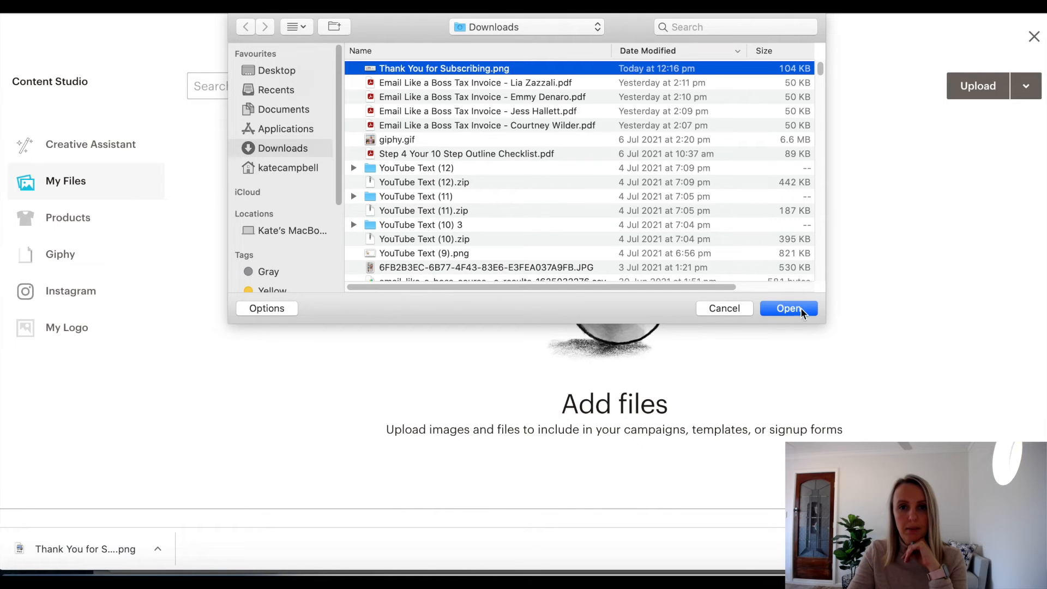
pyautogui.click(789, 307)
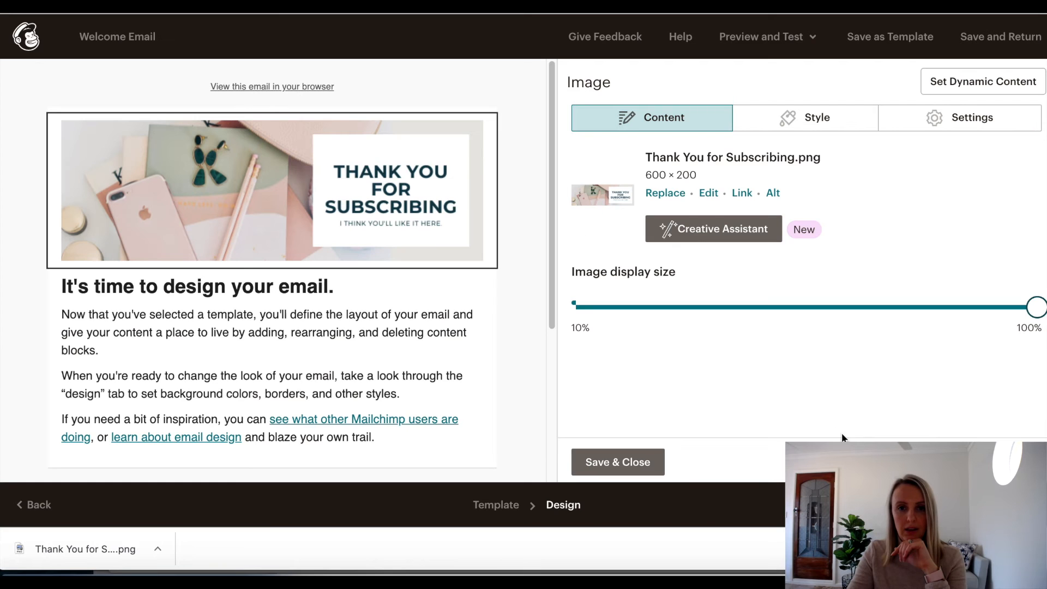
pyautogui.moveTo(371, 380)
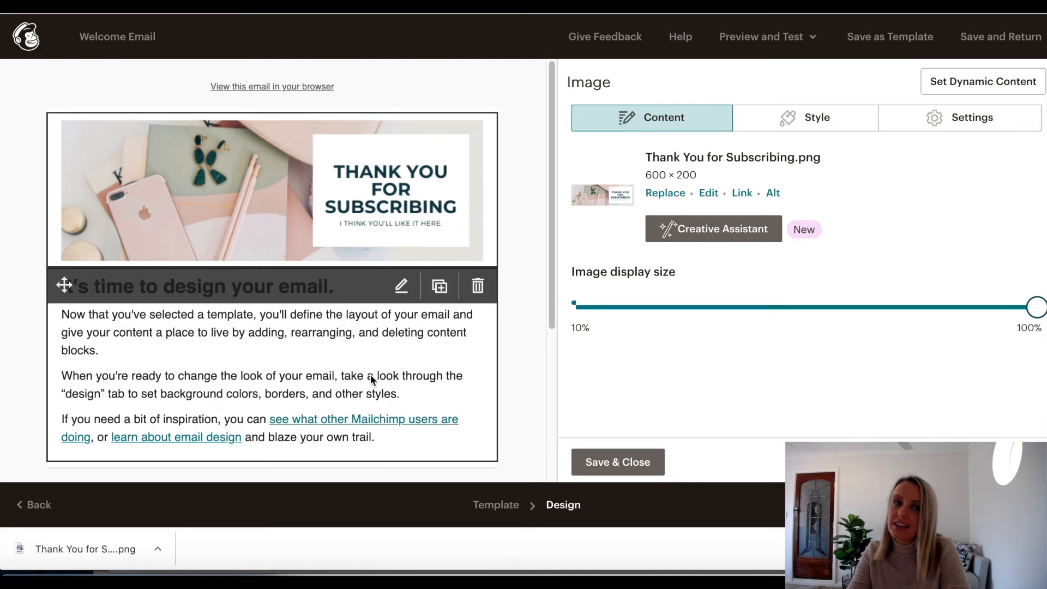
pyautogui.moveTo(273, 344)
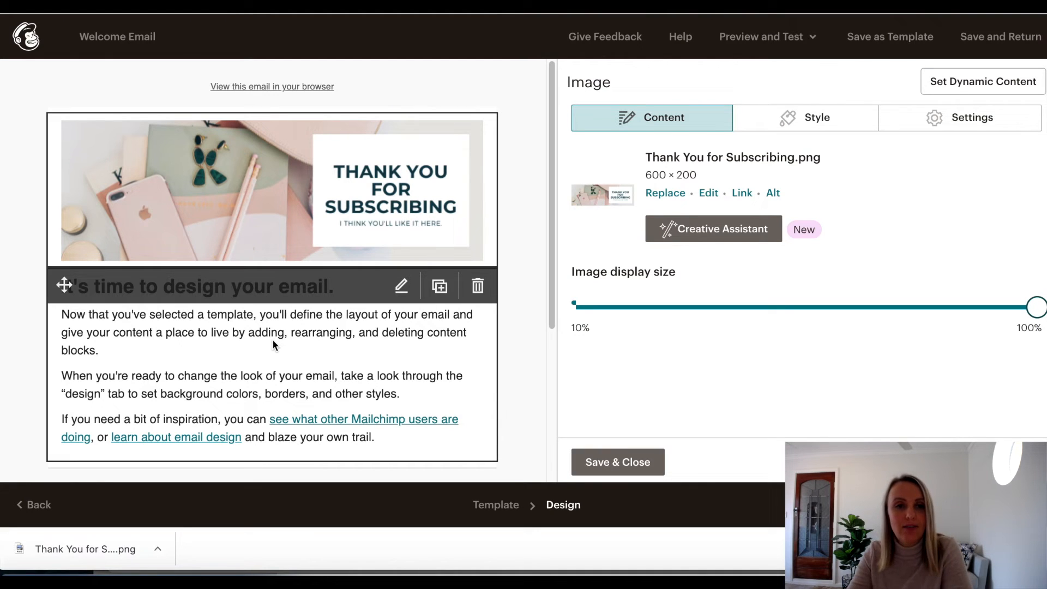
pyautogui.moveTo(262, 349)
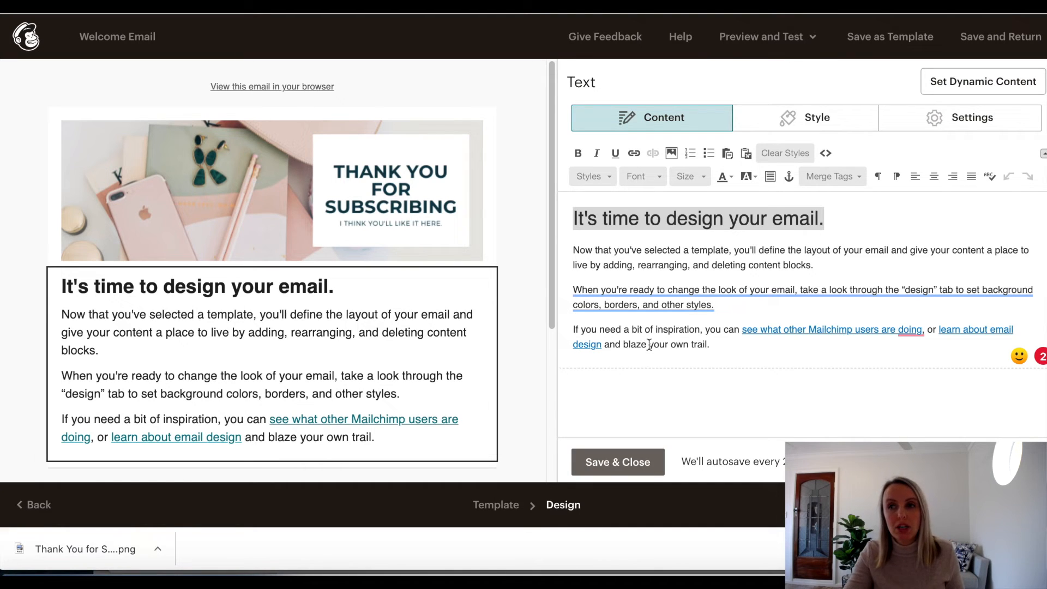
pyautogui.moveTo(772, 326)
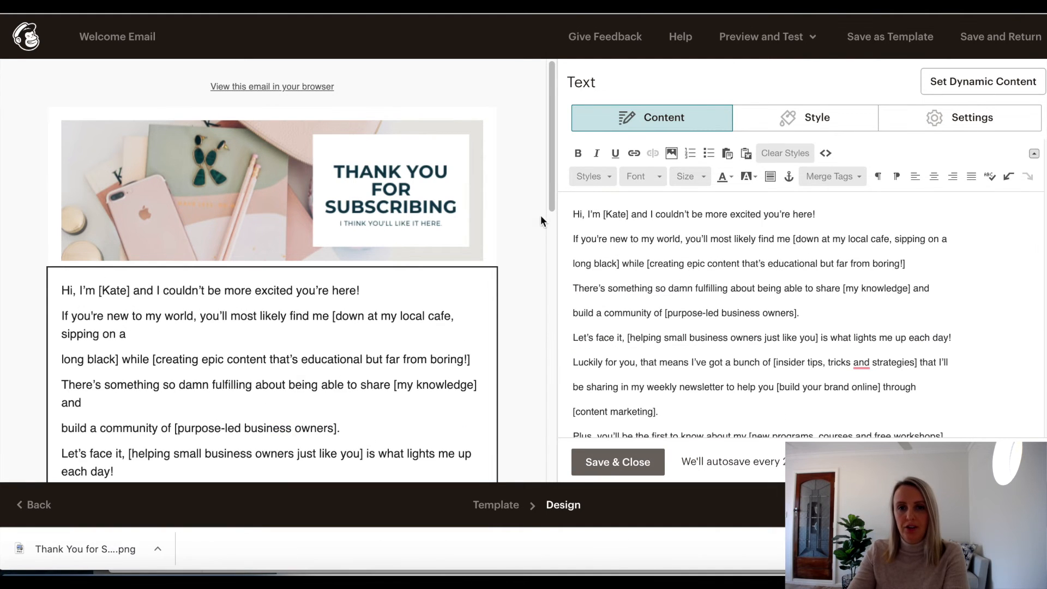
# Step: Paste the welcome copy with bracketed placeholders over the template body text and save it
pyautogui.doubleClick(621, 214)
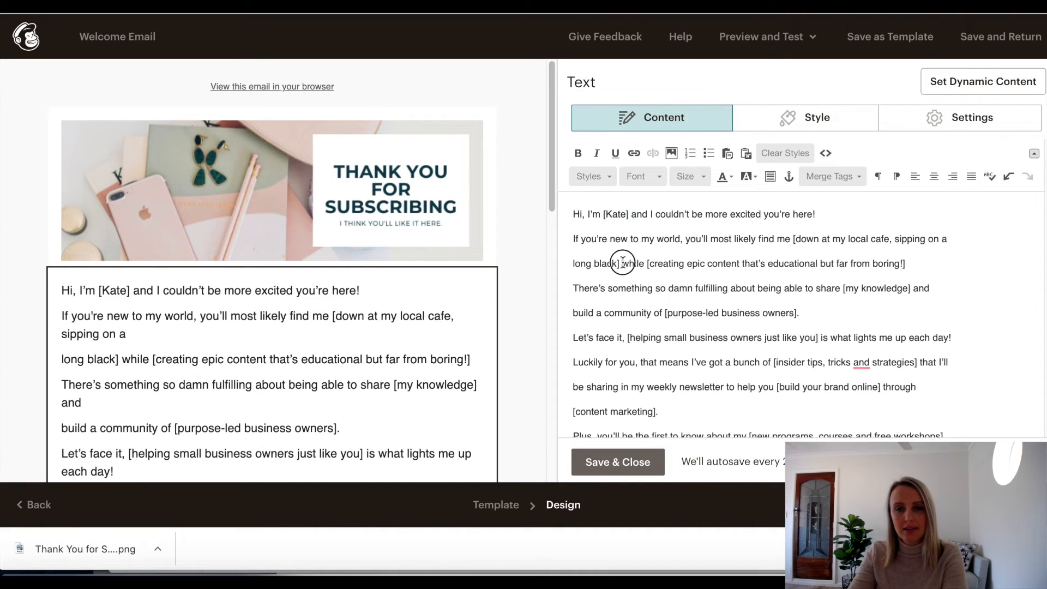
pyautogui.moveTo(791, 238); pyautogui.dragTo(620, 262)
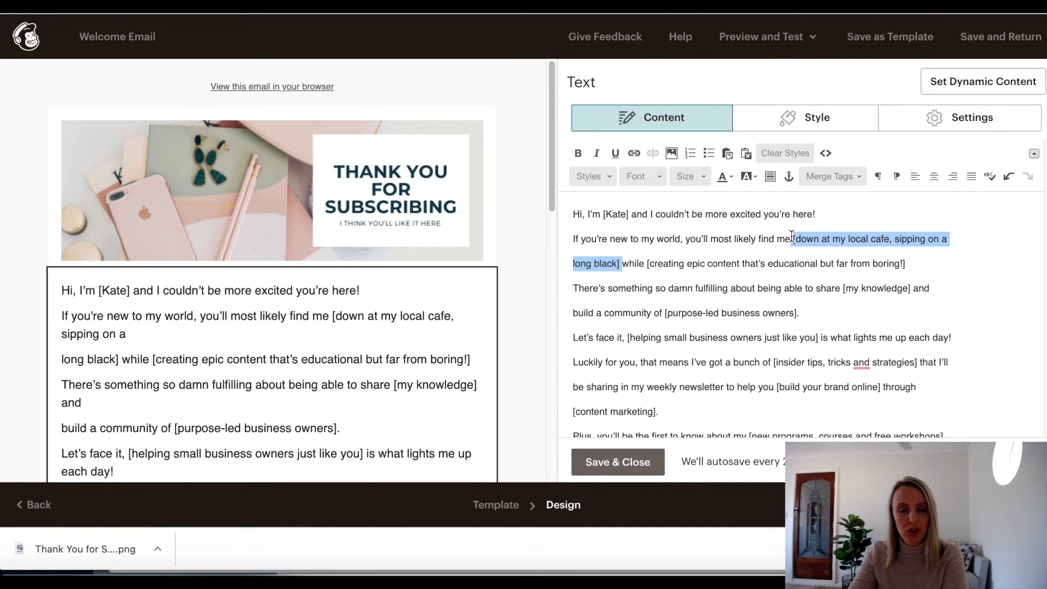
pyautogui.scroll(-3)
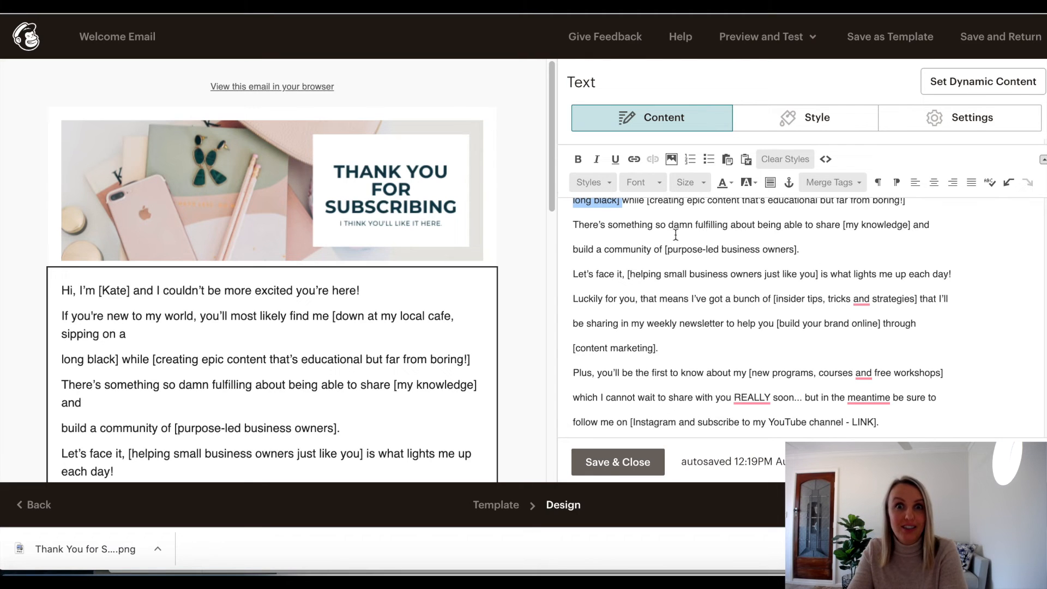
pyautogui.click(618, 462)
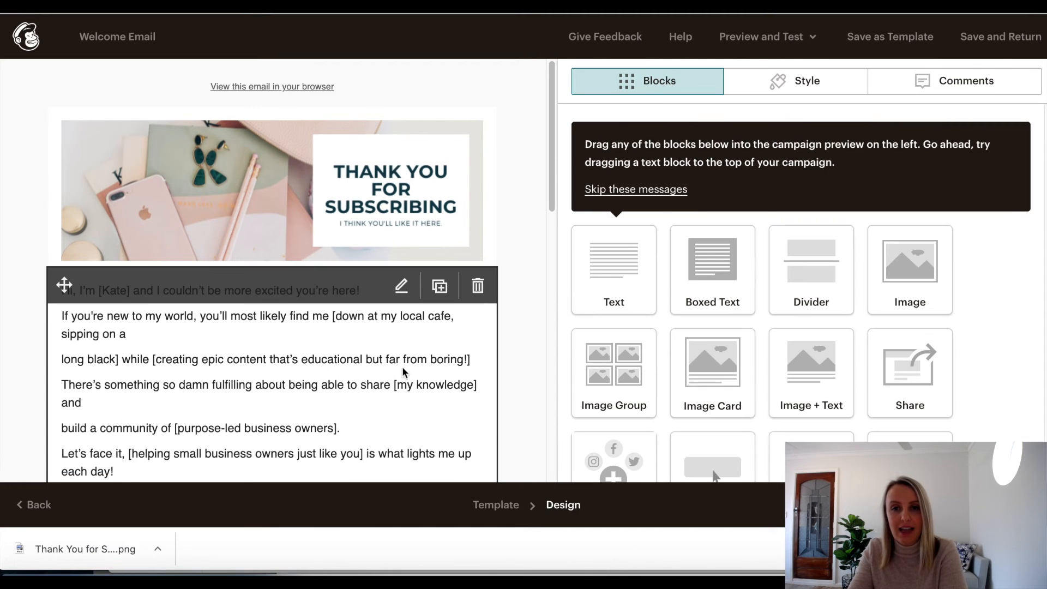
# Step: Switch the Social Follow block's first link from Twitter to Instagram with the 'teemiley' profile URL
pyautogui.scroll(-3)
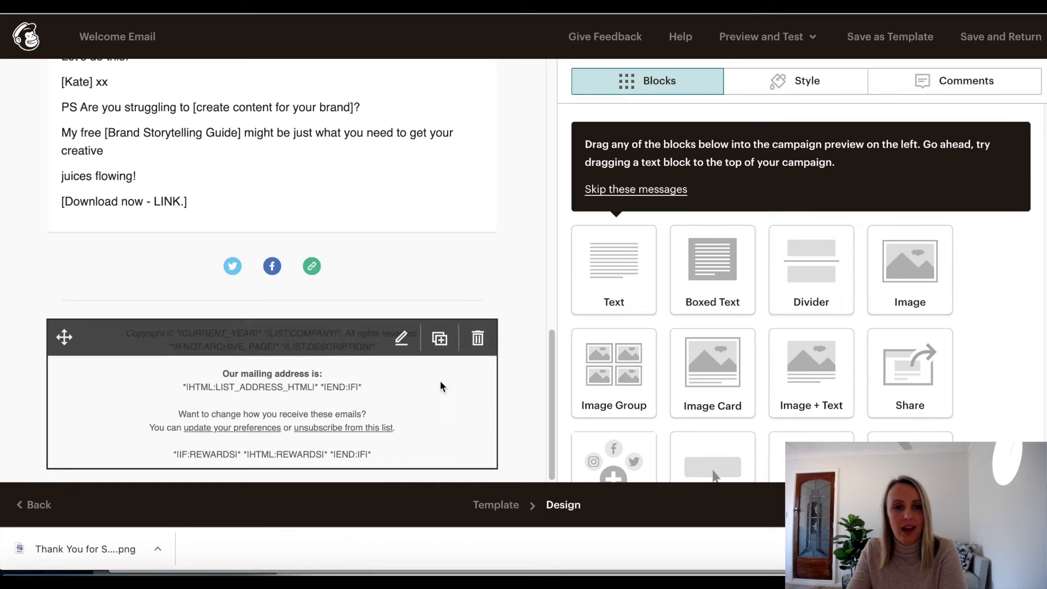
pyautogui.click(271, 265)
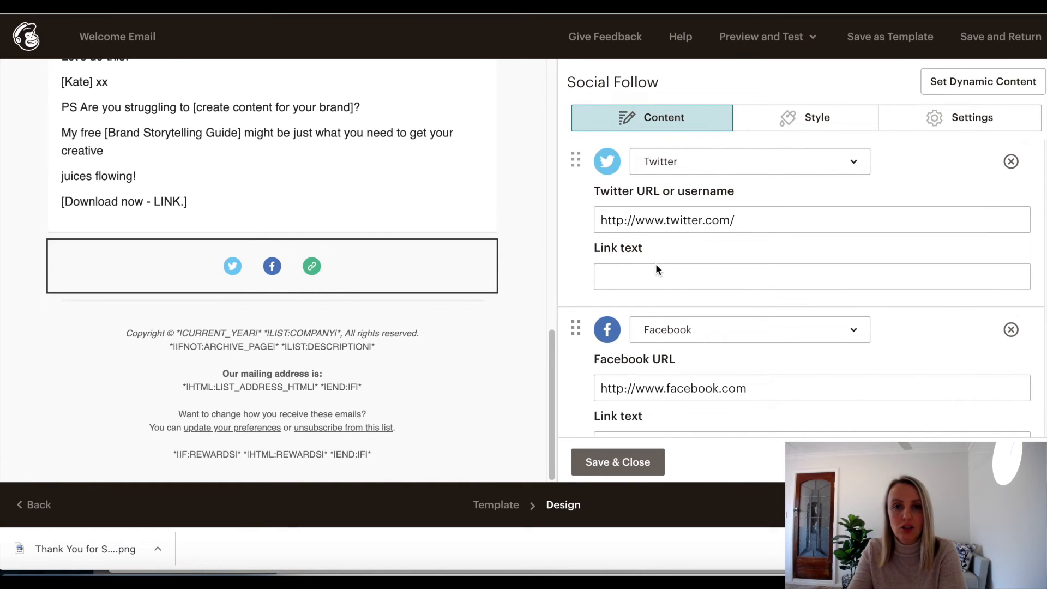
pyautogui.scroll(-3)
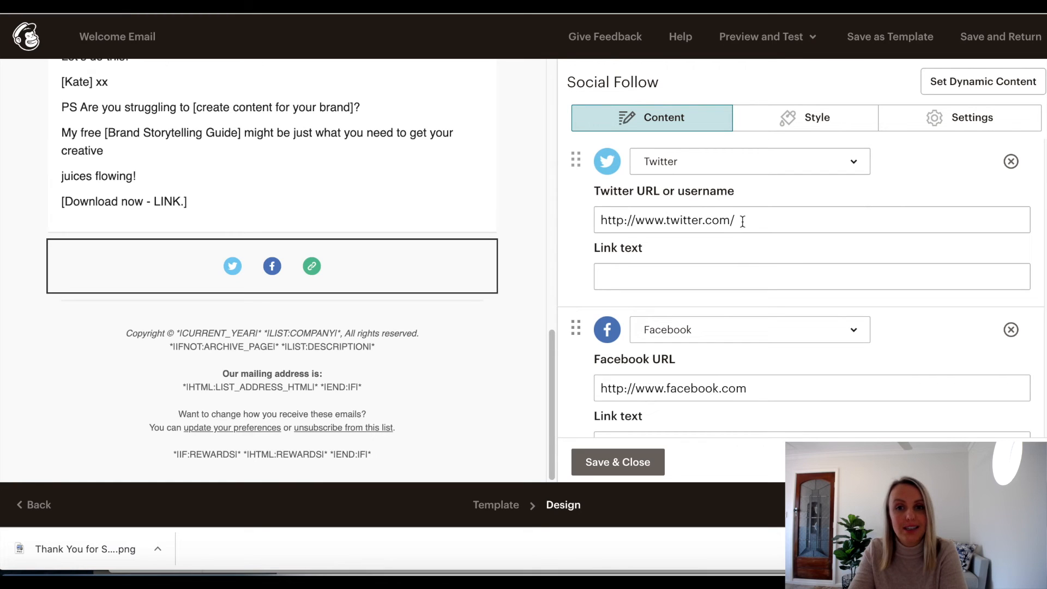
pyautogui.moveTo(660, 173)
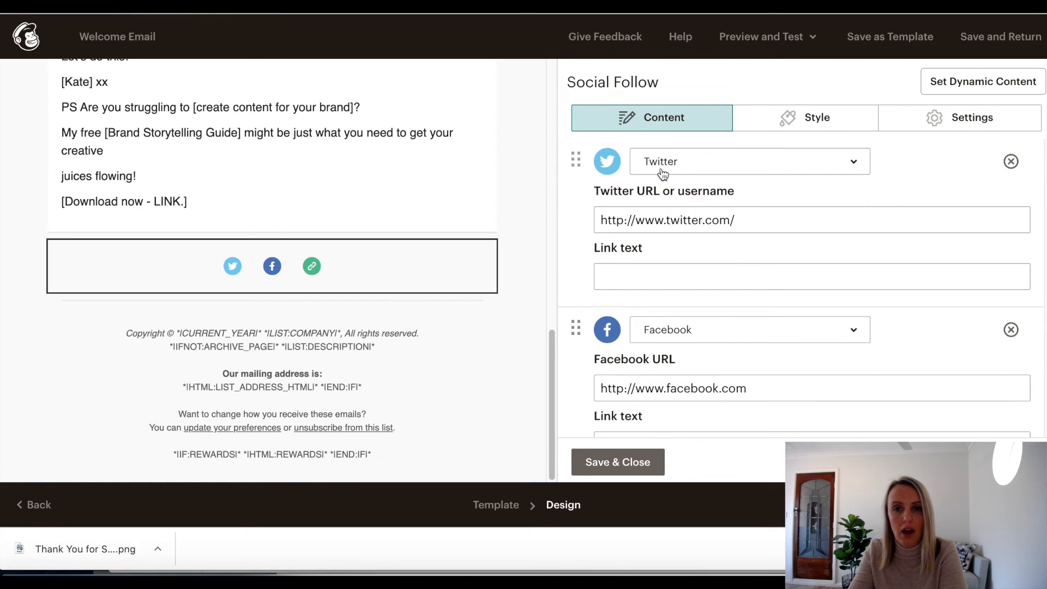
pyautogui.click(749, 161)
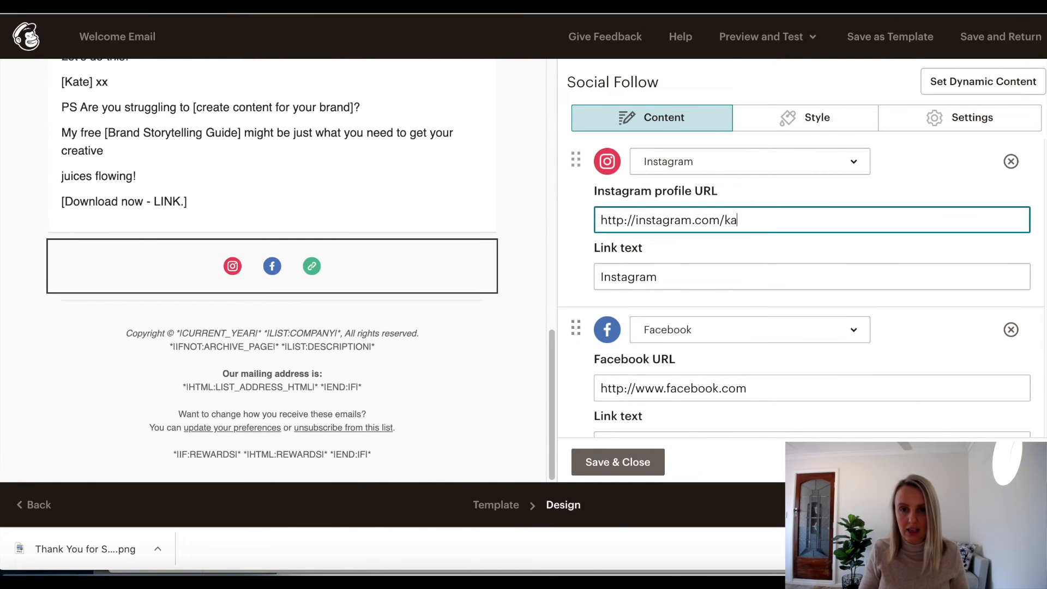
pyautogui.write('teemiley')
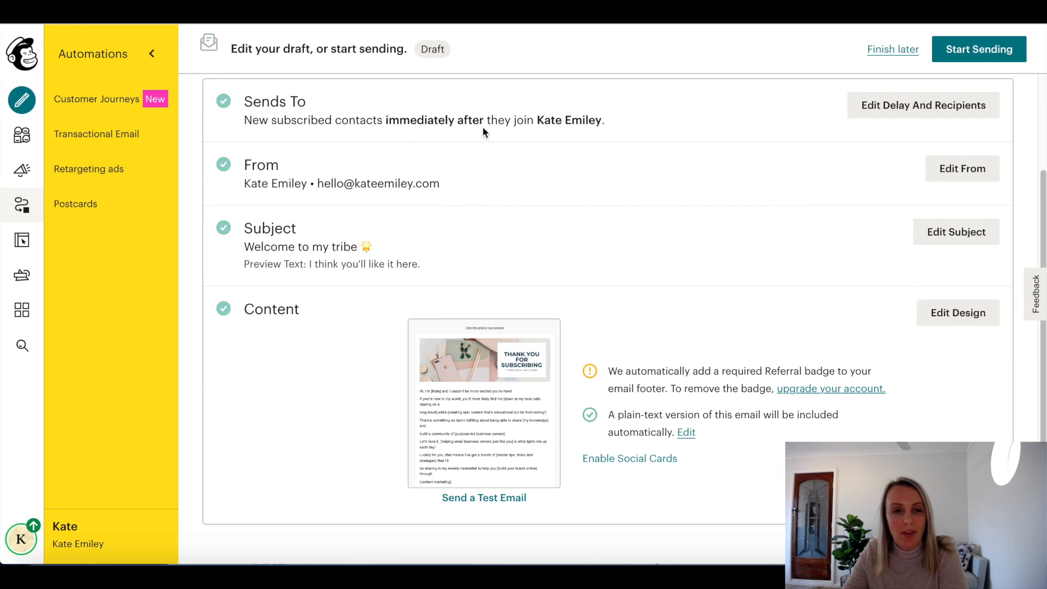
pyautogui.moveTo(408, 217)
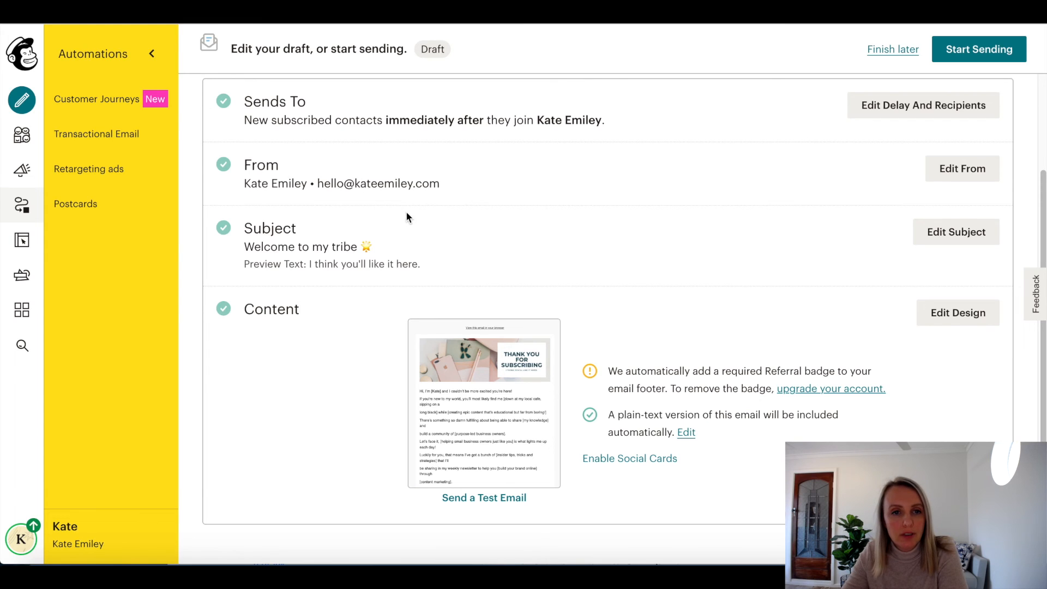
pyautogui.moveTo(310, 342)
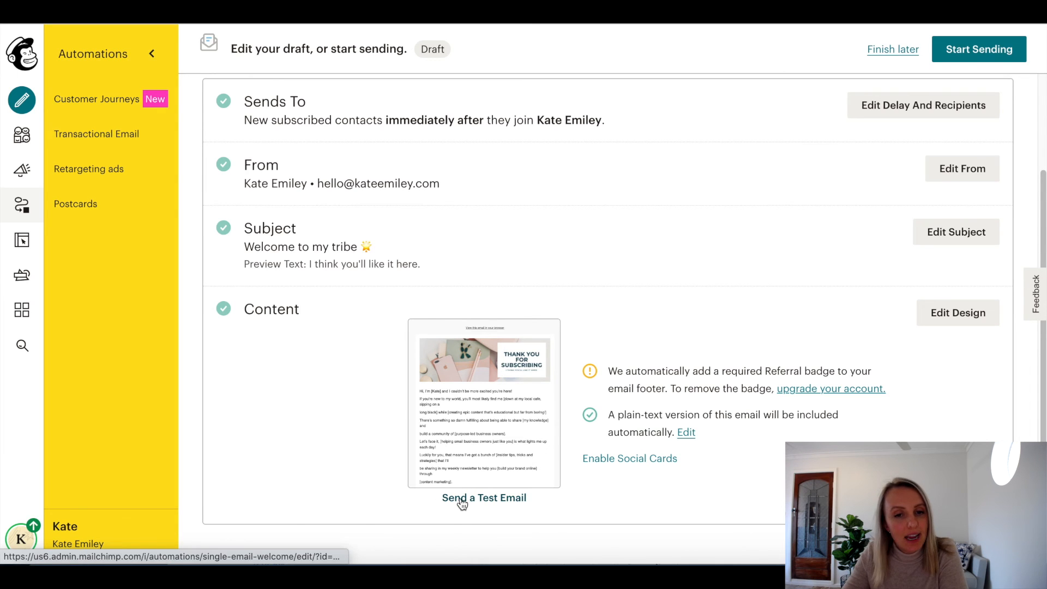
# Step: Dismiss the test email form, then start the Welcome Email automation and confirm with Start Now
pyautogui.click(484, 497)
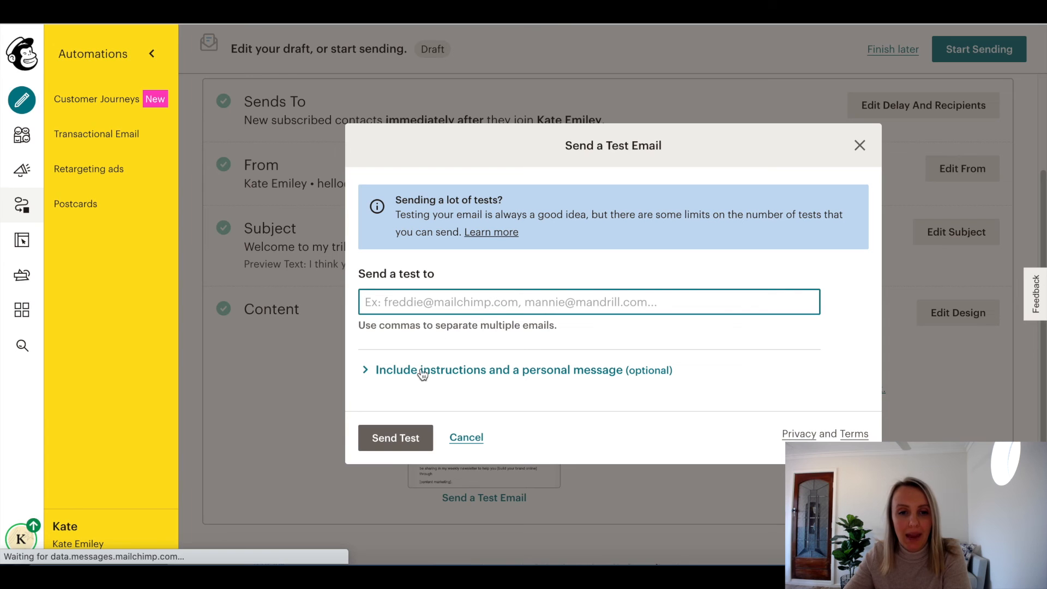
pyautogui.moveTo(724, 521)
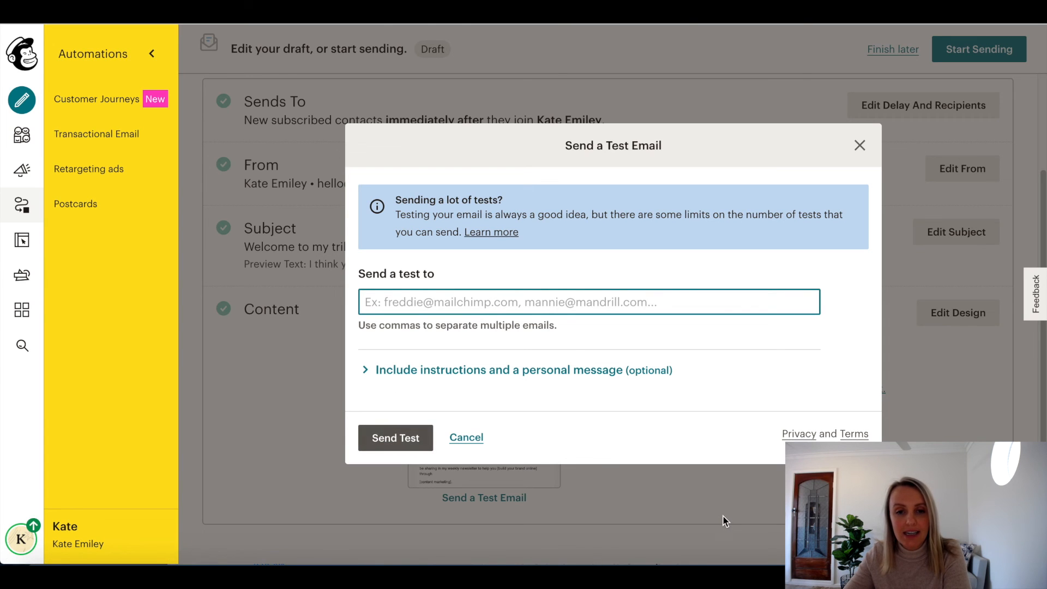
pyautogui.click(859, 146)
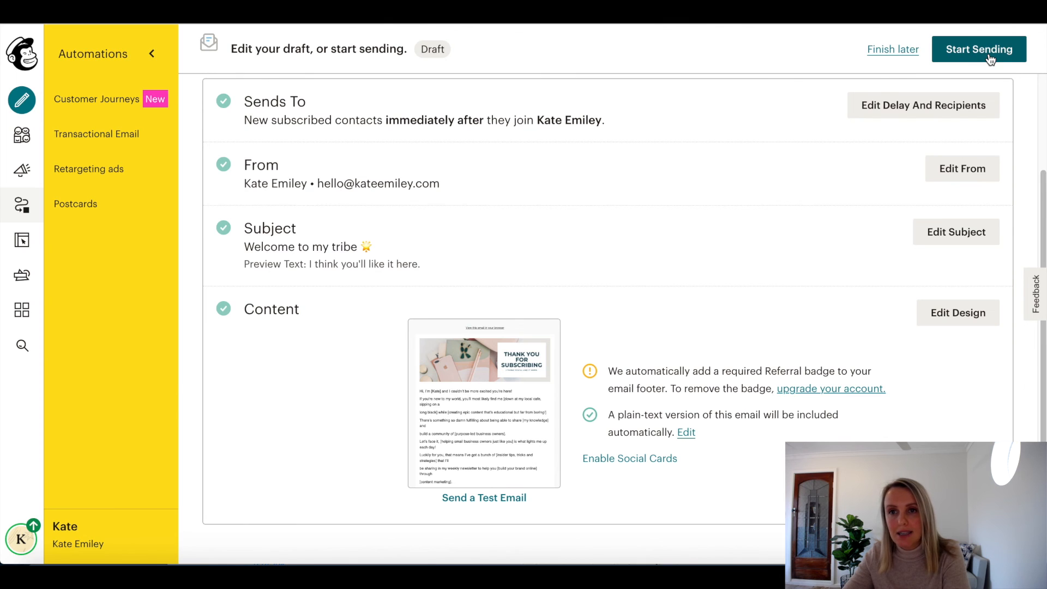
pyautogui.click(979, 49)
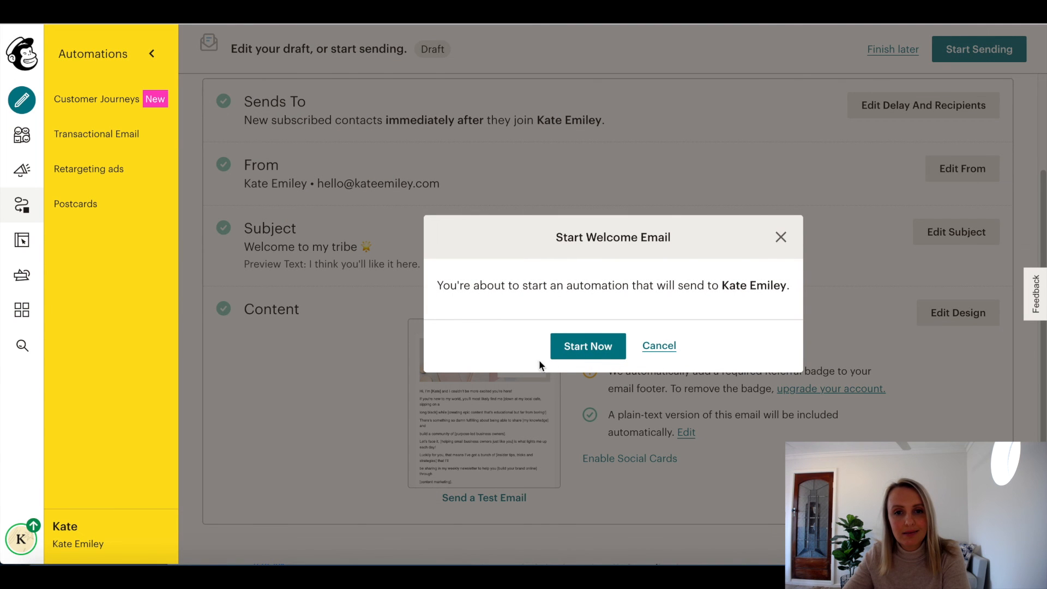
pyautogui.moveTo(665, 271)
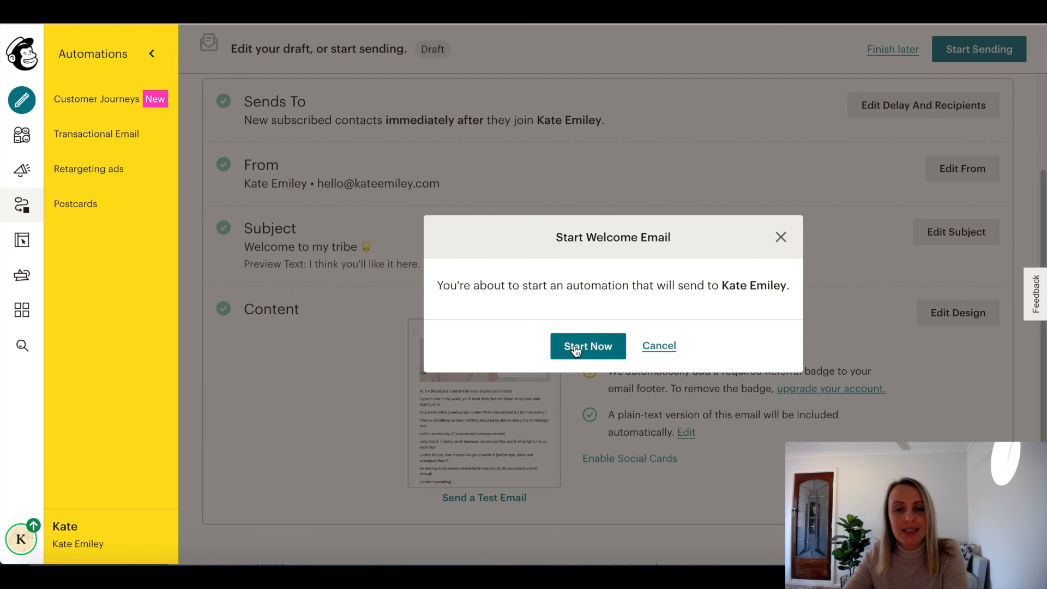
pyautogui.click(587, 345)
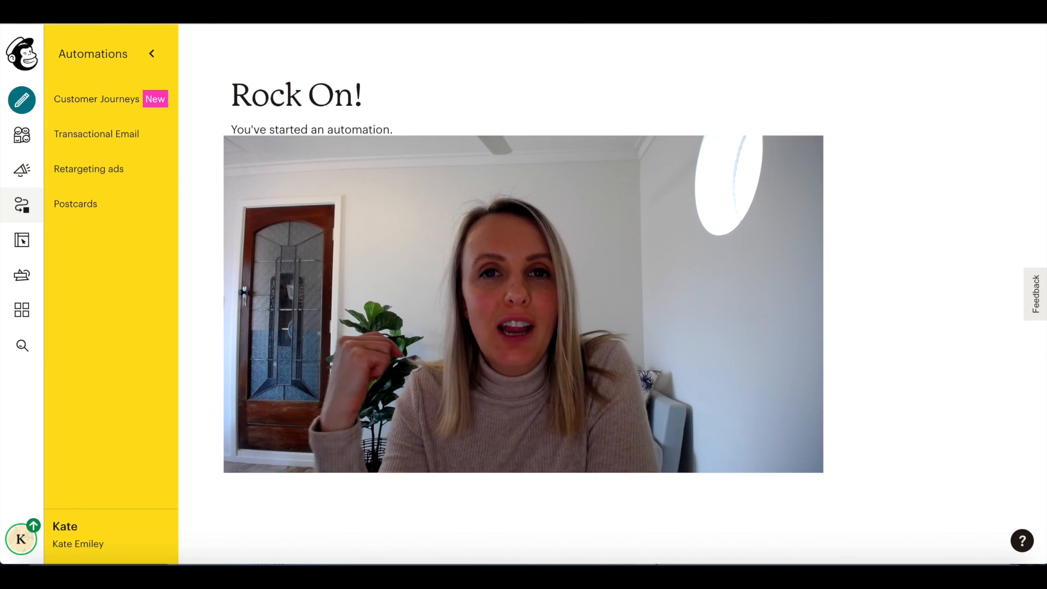